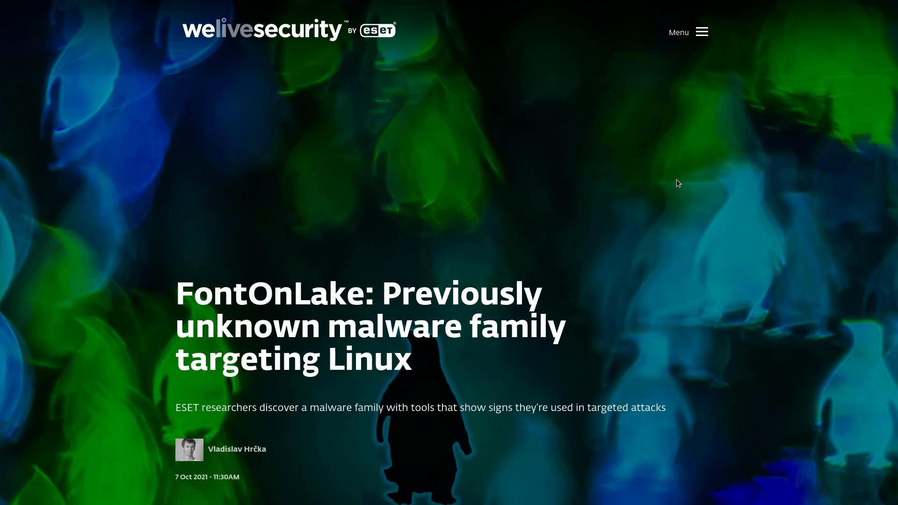
pyautogui.moveTo(608, 191)
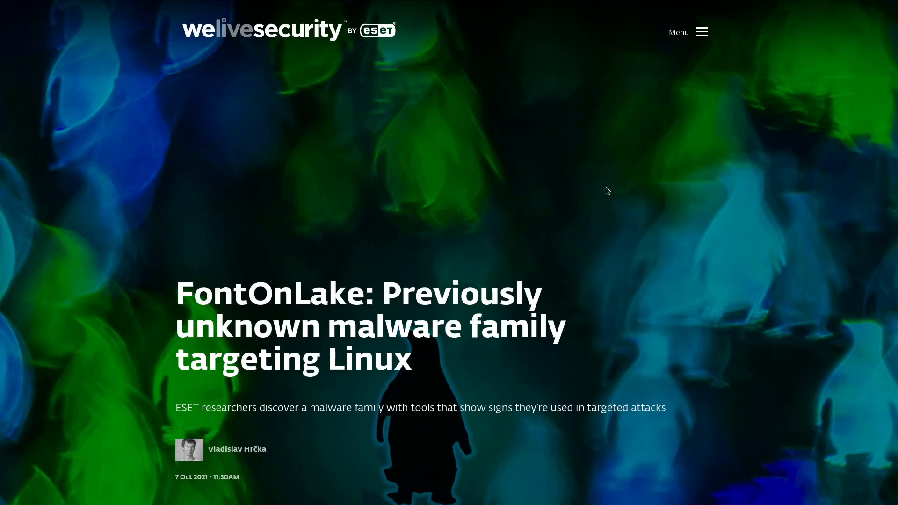
# Step: Scroll past the article header to the intro paragraphs and the 'Read full paper' box
pyautogui.scroll(-3)
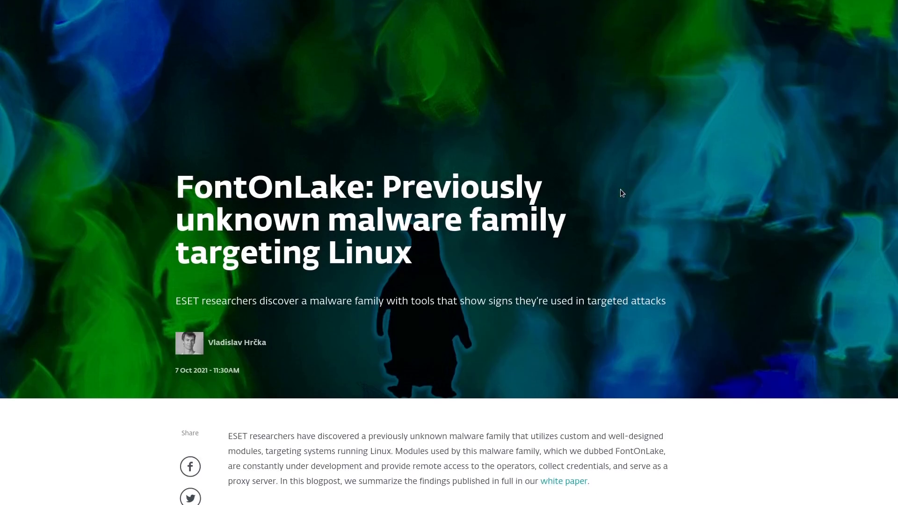
pyautogui.scroll(-3)
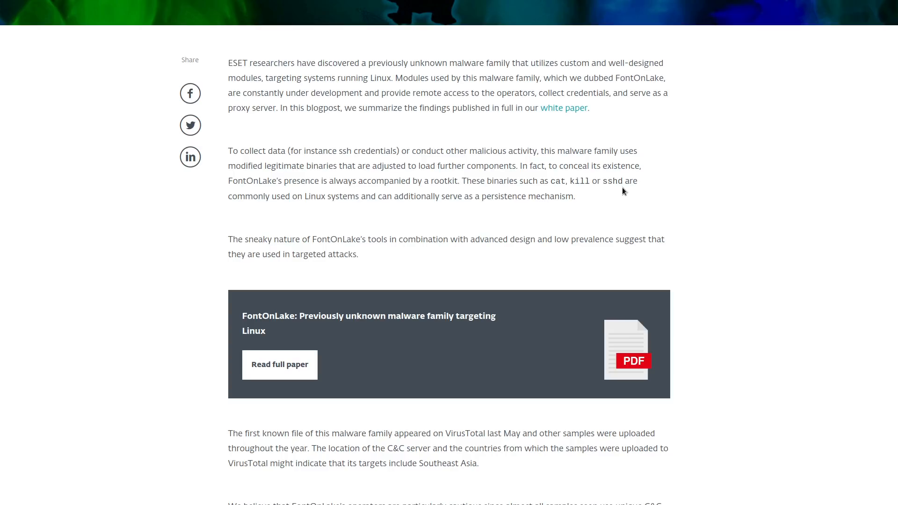
pyautogui.moveTo(522, 149)
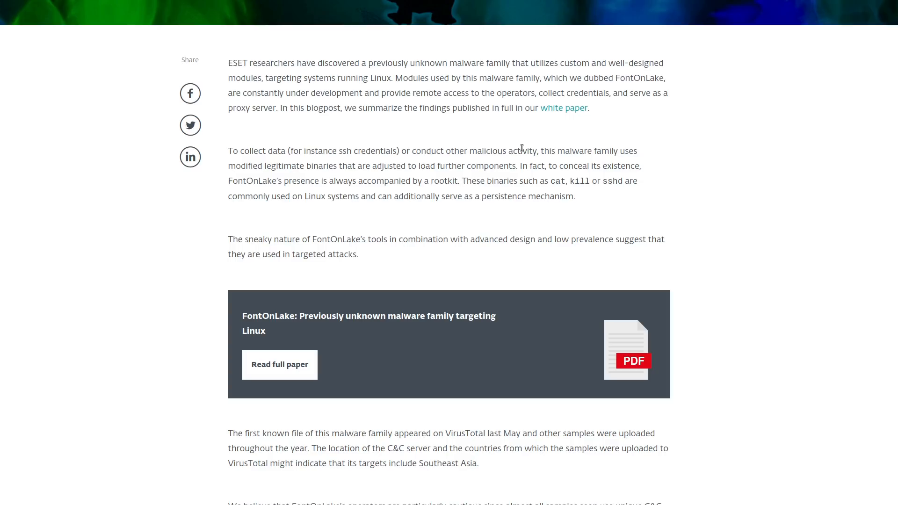
pyautogui.moveTo(484, 99)
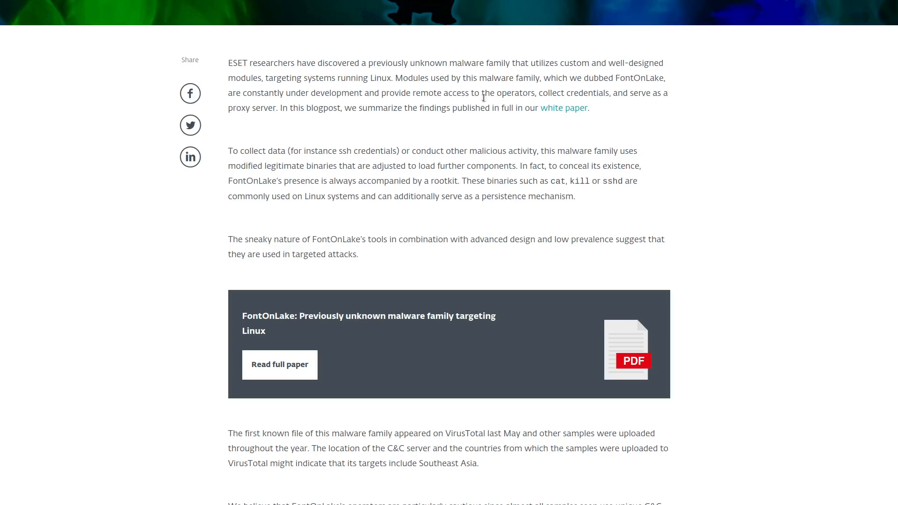
pyautogui.moveTo(591, 202)
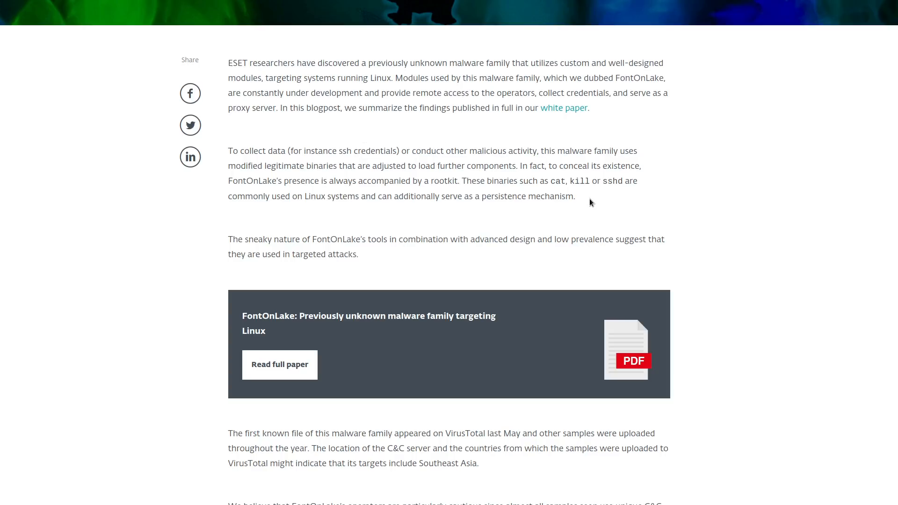
pyautogui.moveTo(584, 199)
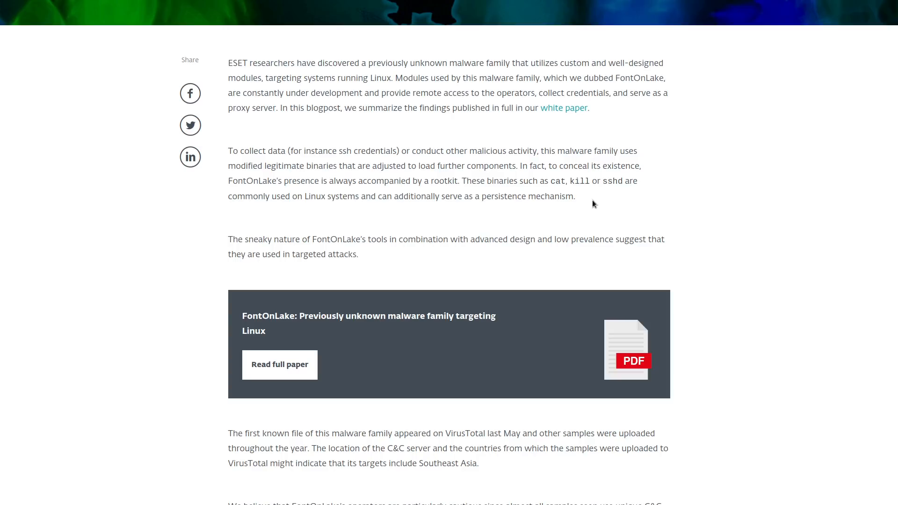
pyautogui.moveTo(600, 140)
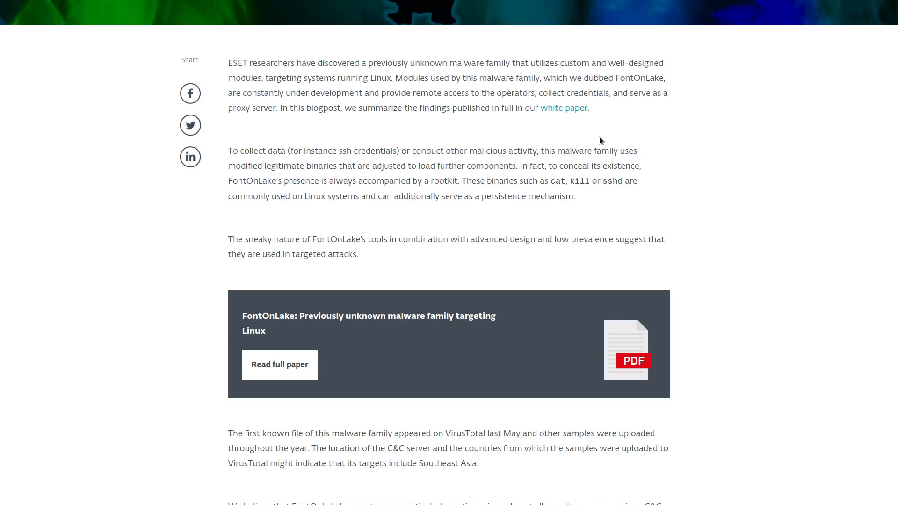
pyautogui.moveTo(472, 167)
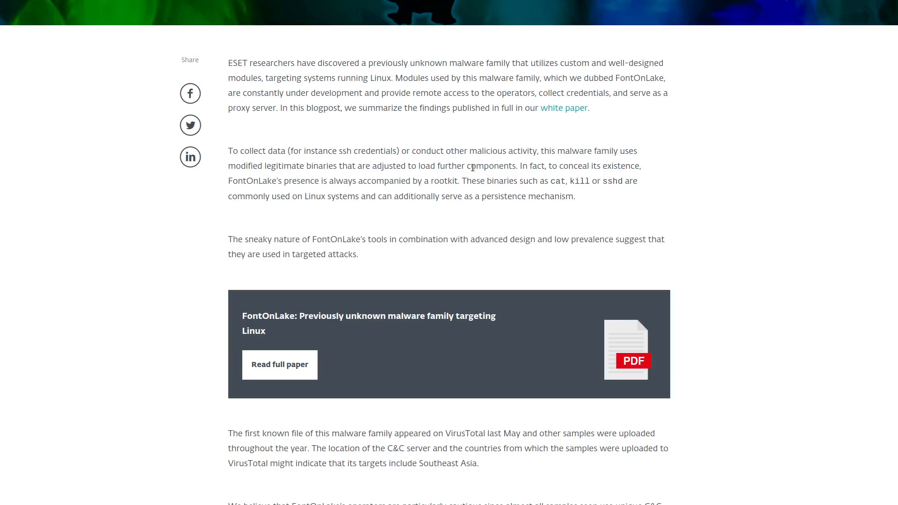
pyautogui.moveTo(482, 159)
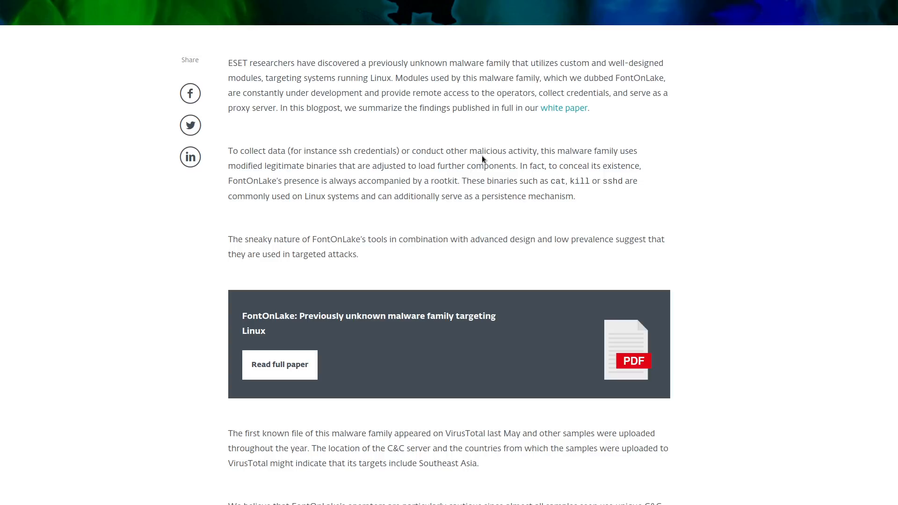
# Step: Scroll down to the 'Known components of FontOnLake' heading and its list
pyautogui.scroll(-3)
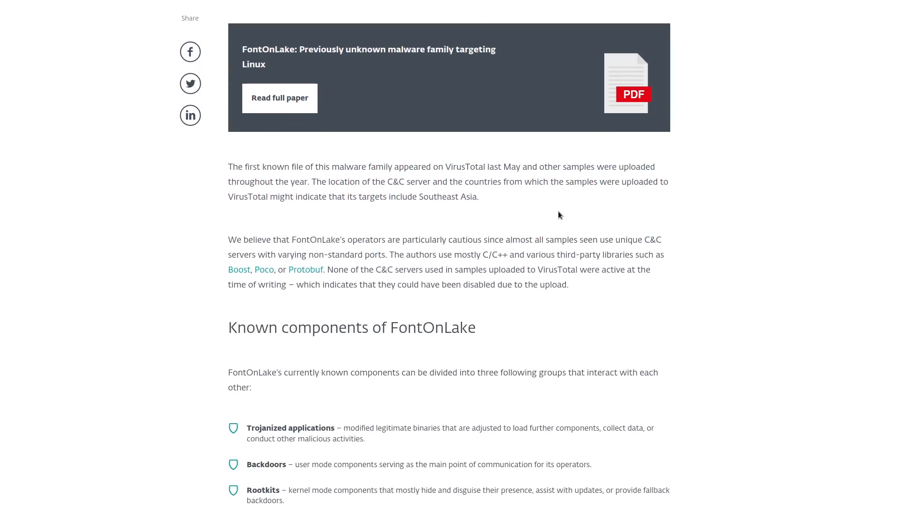
pyautogui.moveTo(606, 215)
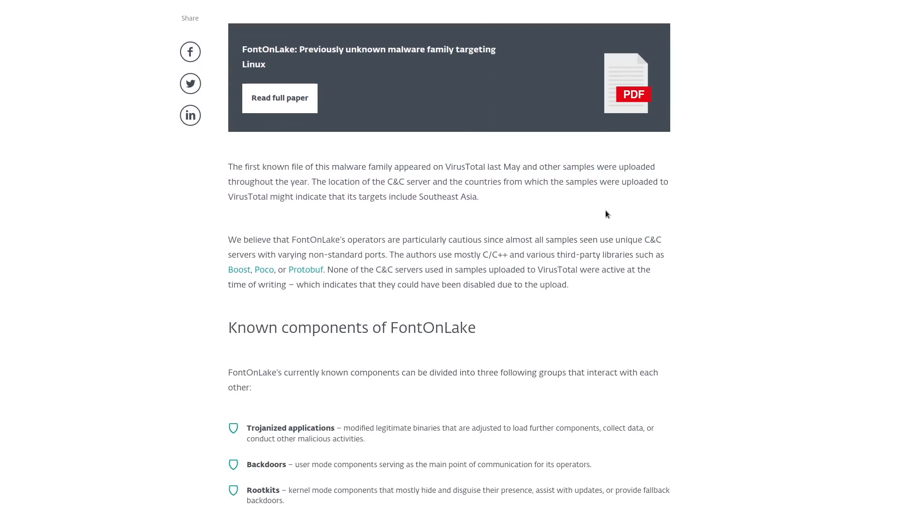
pyautogui.scroll(-3)
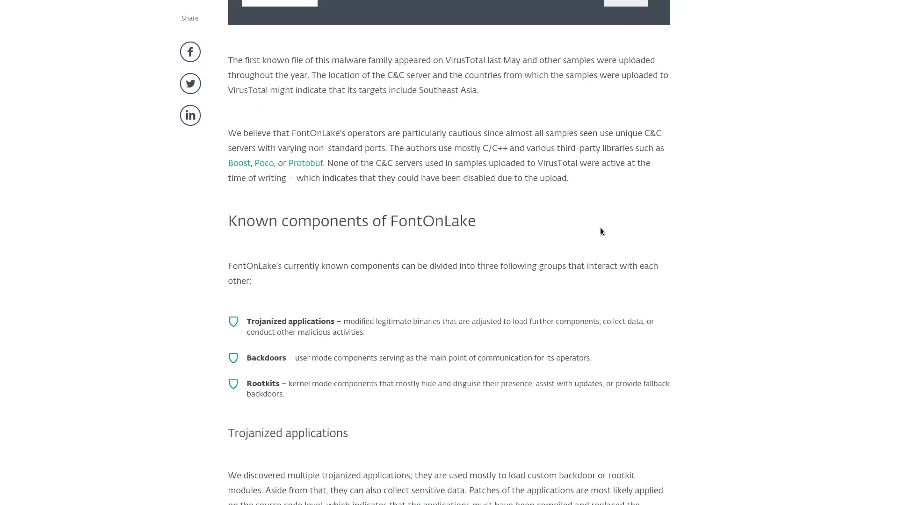
pyautogui.moveTo(591, 228)
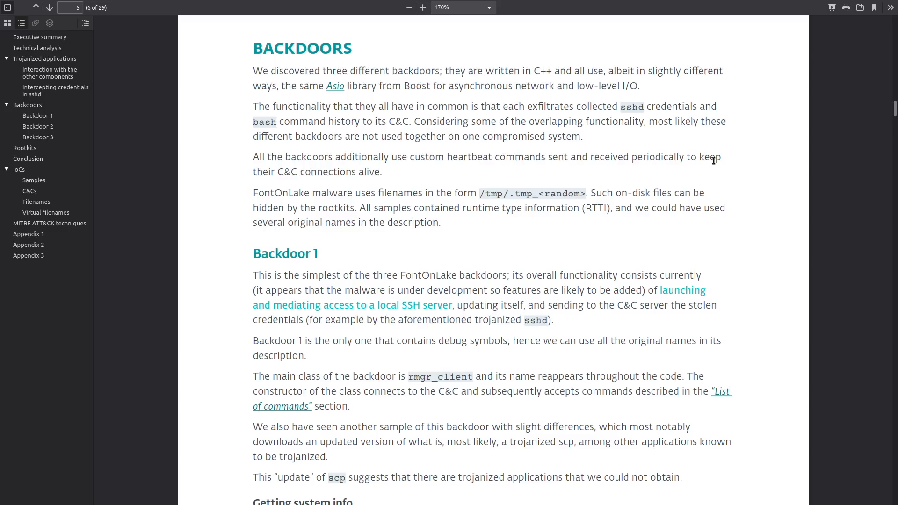
pyautogui.moveTo(339, 130)
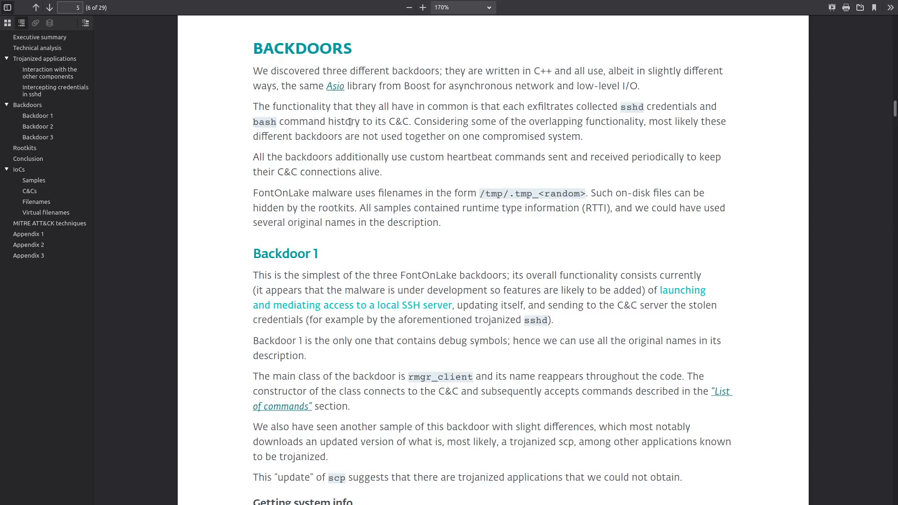
pyautogui.moveTo(370, 154)
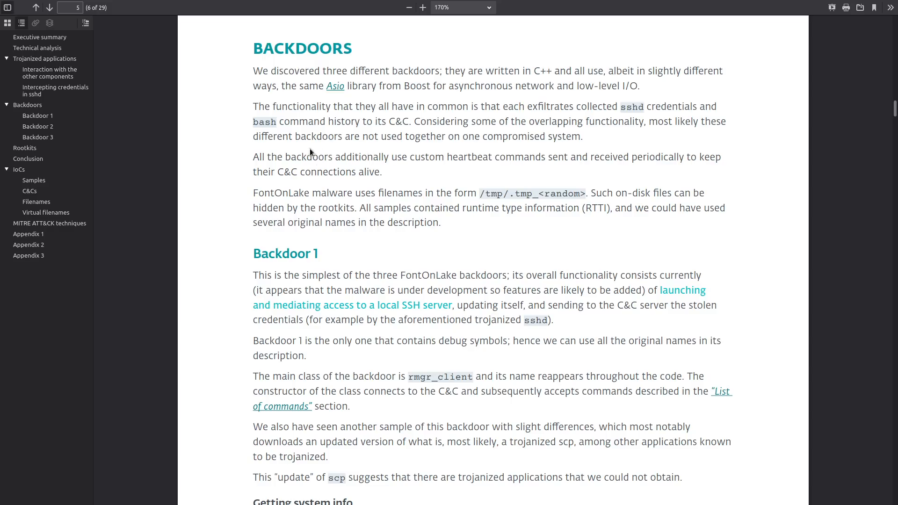
# Step: Scroll page 5 from the BACKDOORS heading down to 'Getting system info' and Figure 4
pyautogui.scroll(-3)
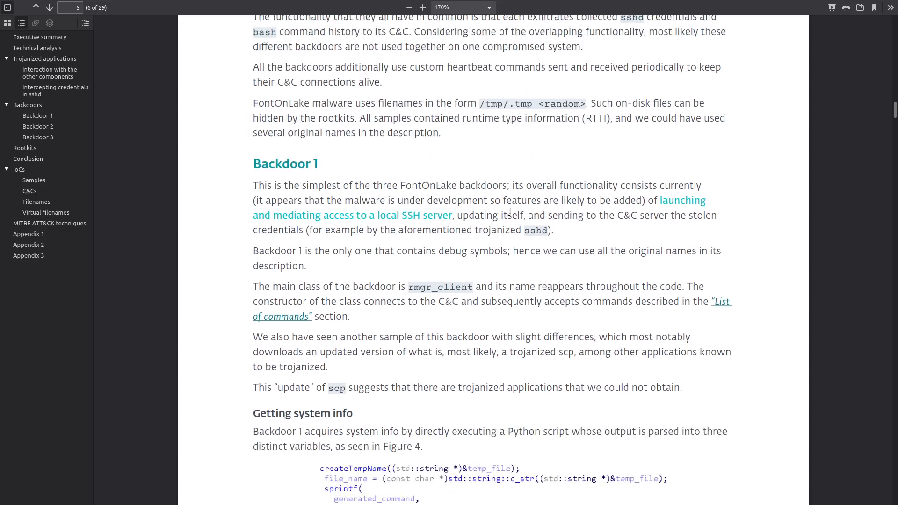
pyautogui.scroll(-3)
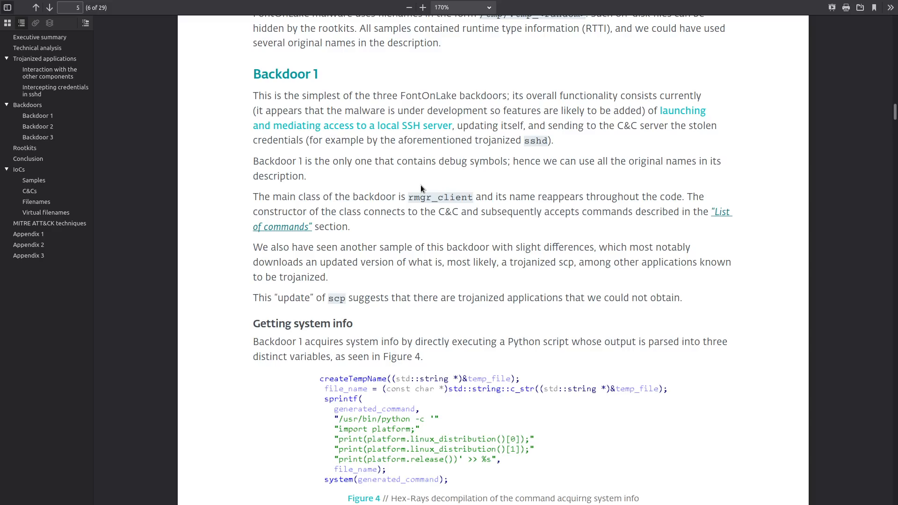
pyautogui.scroll(-3)
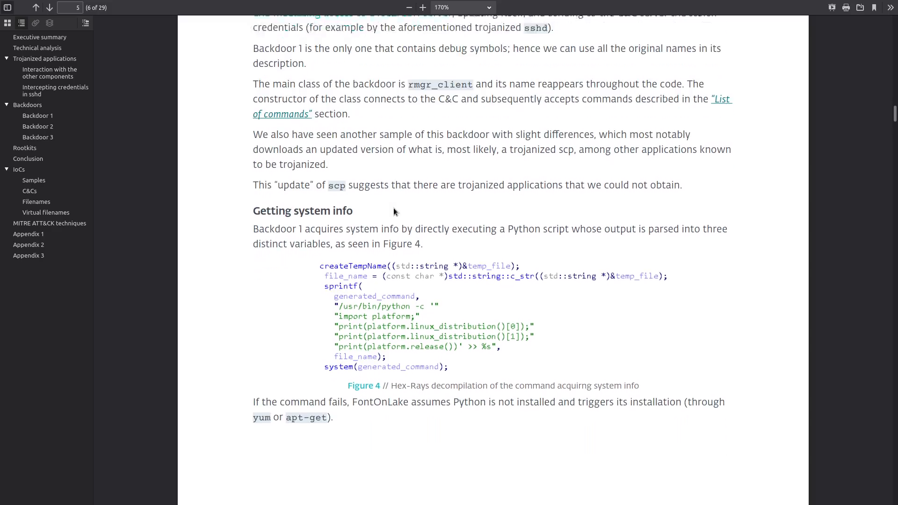
pyautogui.scroll(-3)
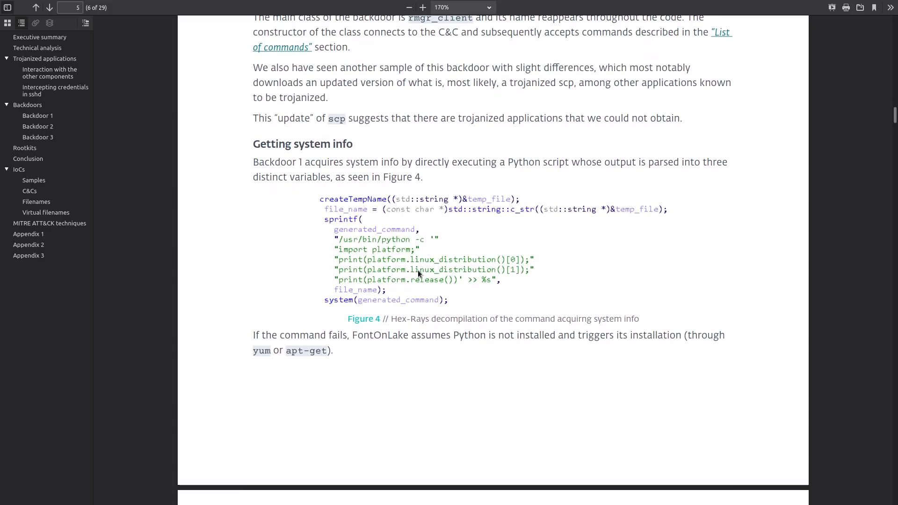
pyautogui.moveTo(449, 281)
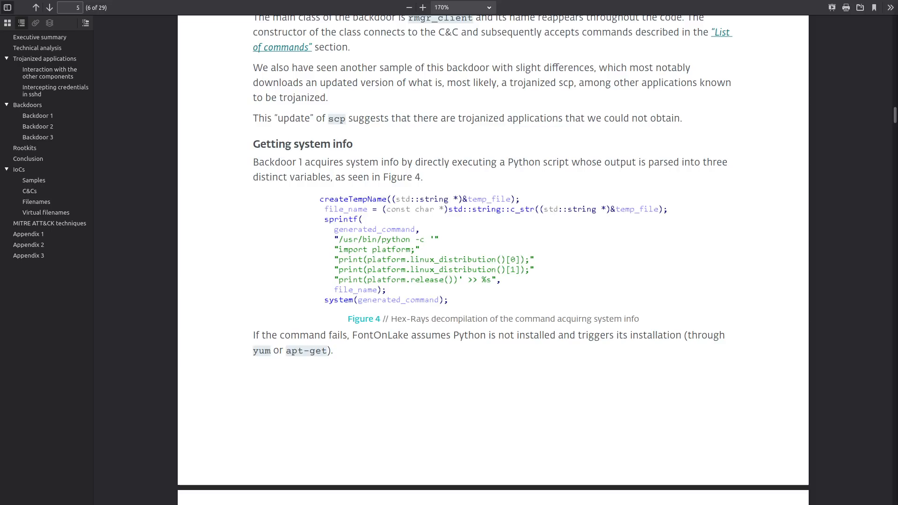
pyautogui.moveTo(695, 193)
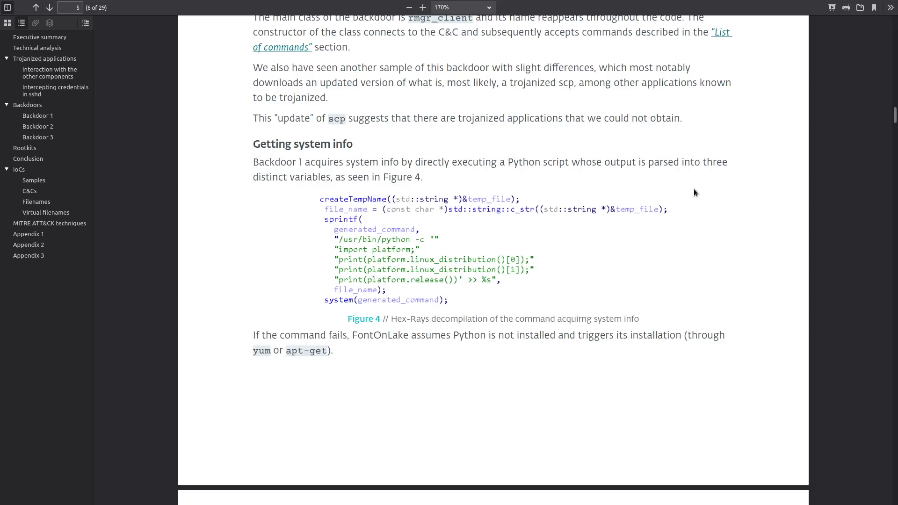
pyautogui.click(51, 8)
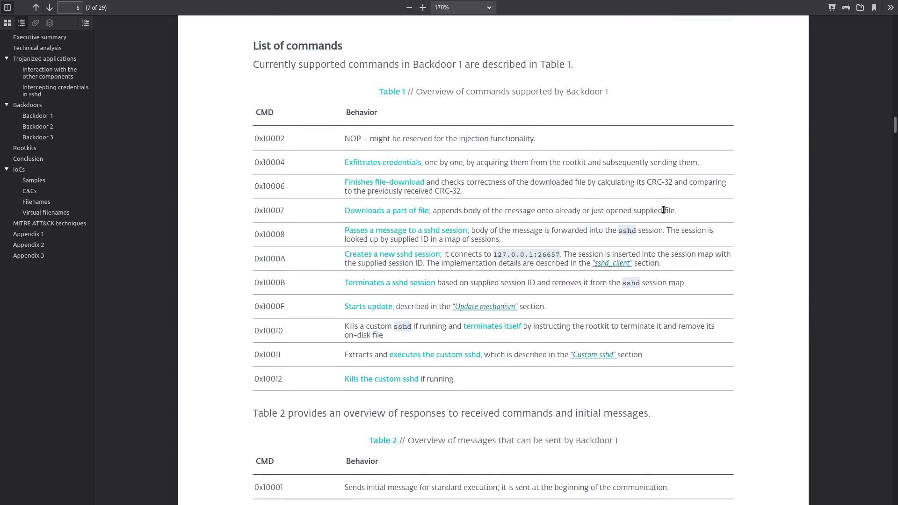
pyautogui.scroll(-3)
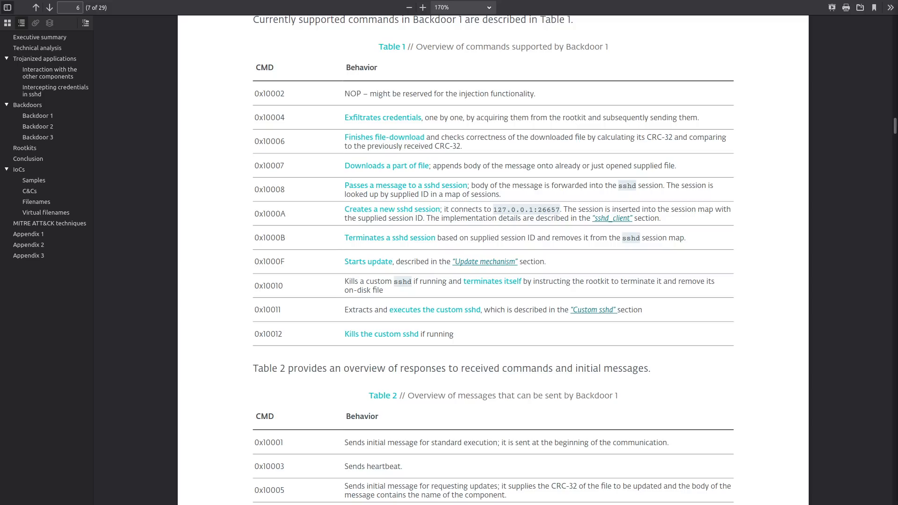
pyautogui.moveTo(318, 184)
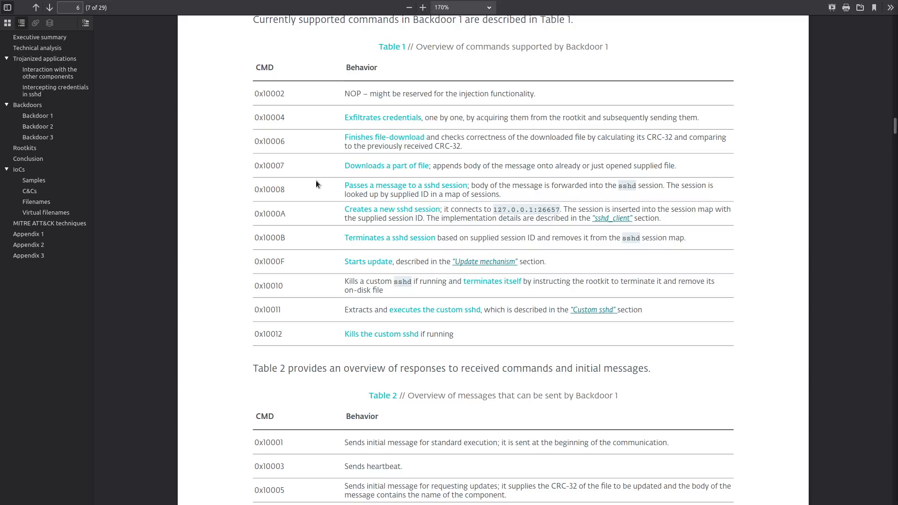
pyautogui.moveTo(475, 158)
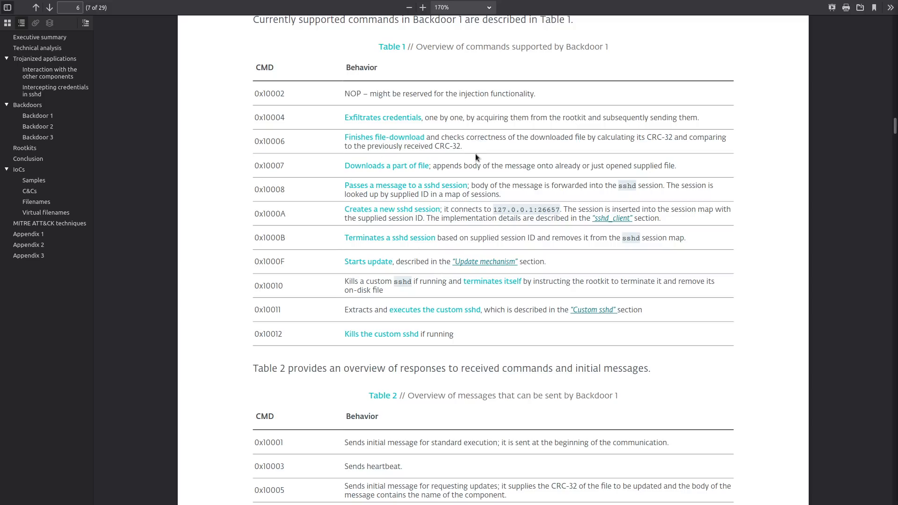
pyautogui.moveTo(706, 127)
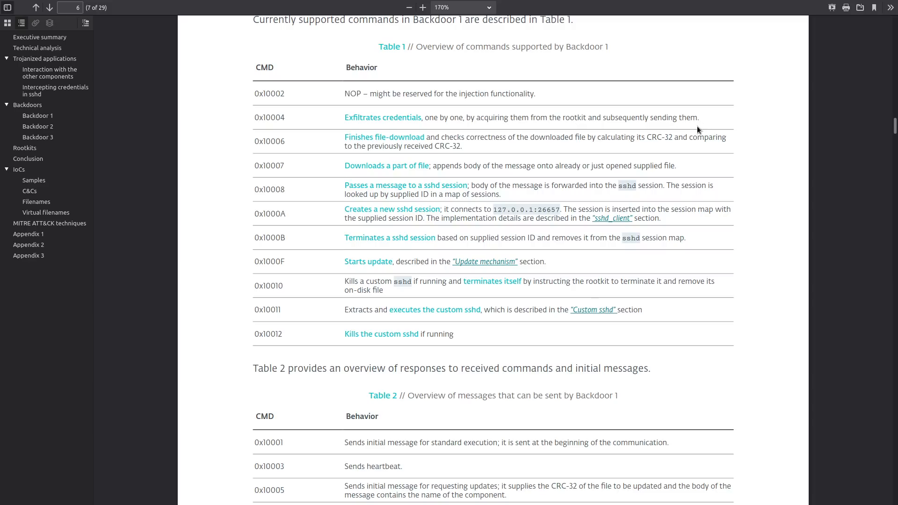
pyautogui.moveTo(695, 130)
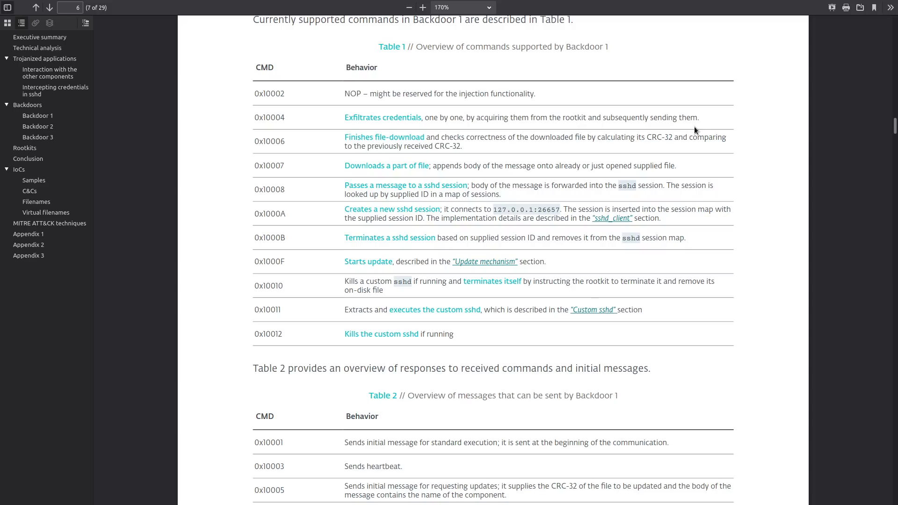
pyautogui.moveTo(690, 130)
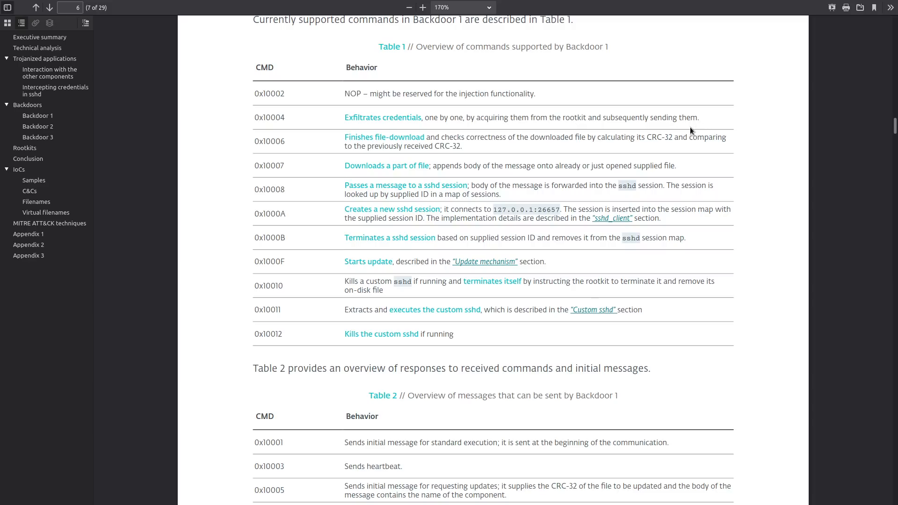
pyautogui.moveTo(681, 220)
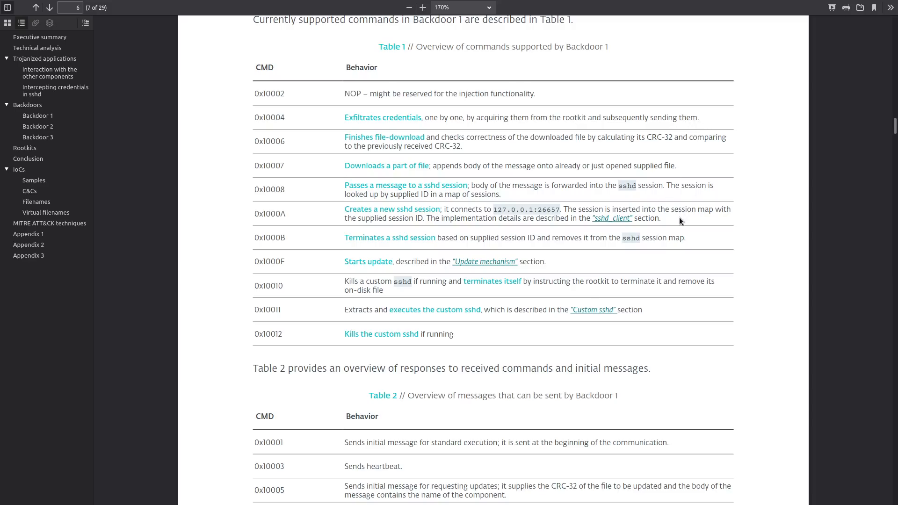
pyautogui.moveTo(666, 205)
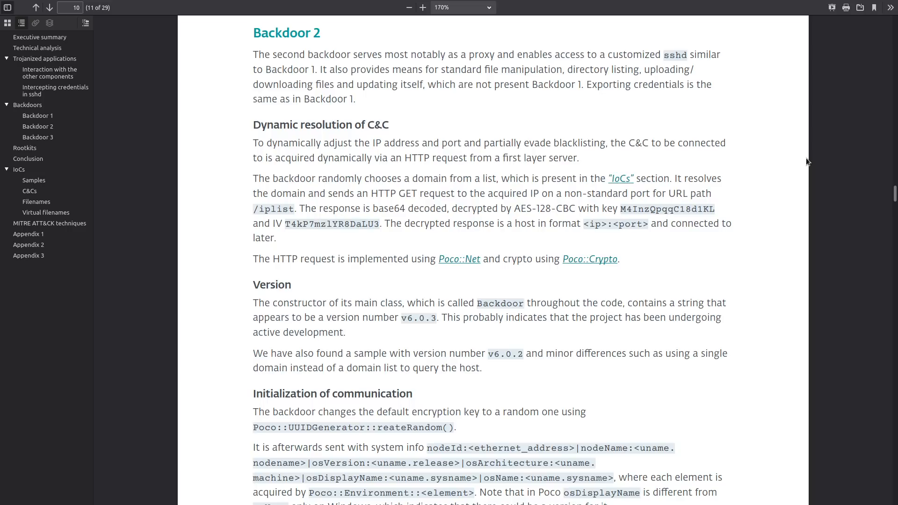
pyautogui.moveTo(496, 174)
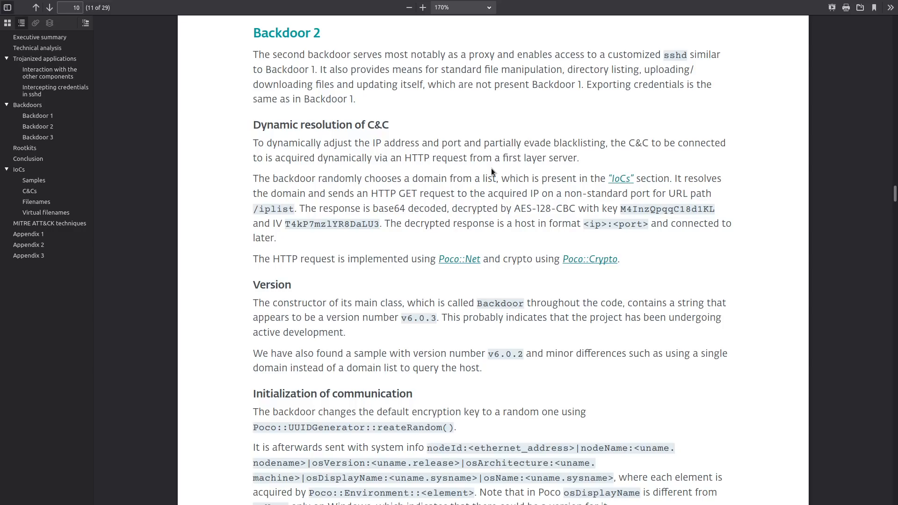
# Step: Jump via the IoCs link to page 24's C&C list and select the first long random .com domain
pyautogui.click(29, 190)
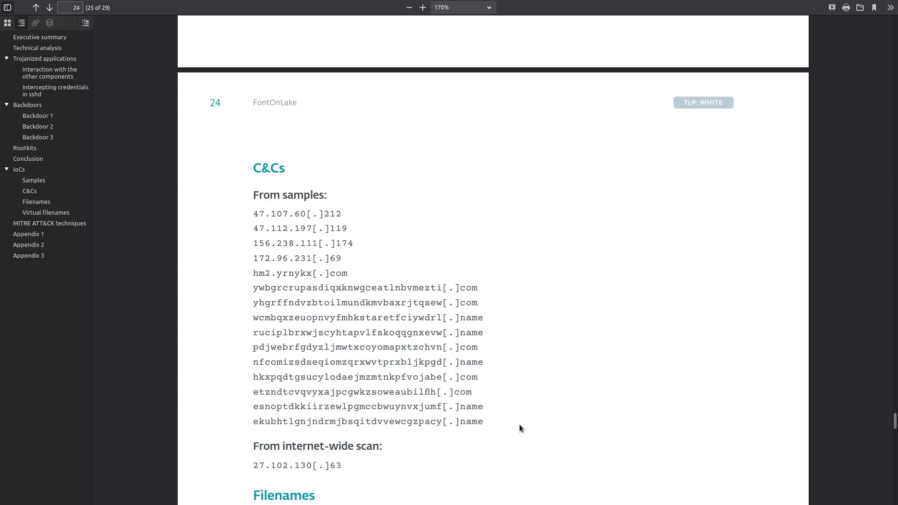
pyautogui.moveTo(499, 429)
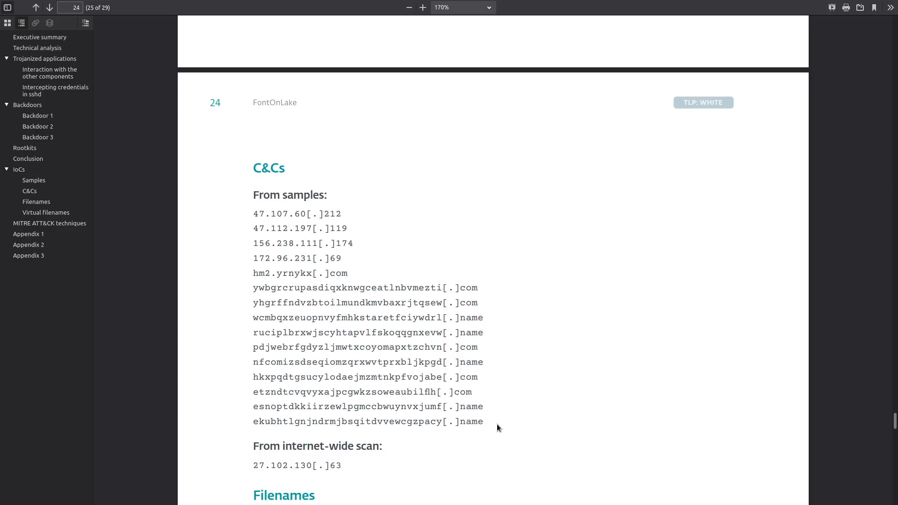
pyautogui.moveTo(216, 102); pyautogui.dragTo(481, 422)
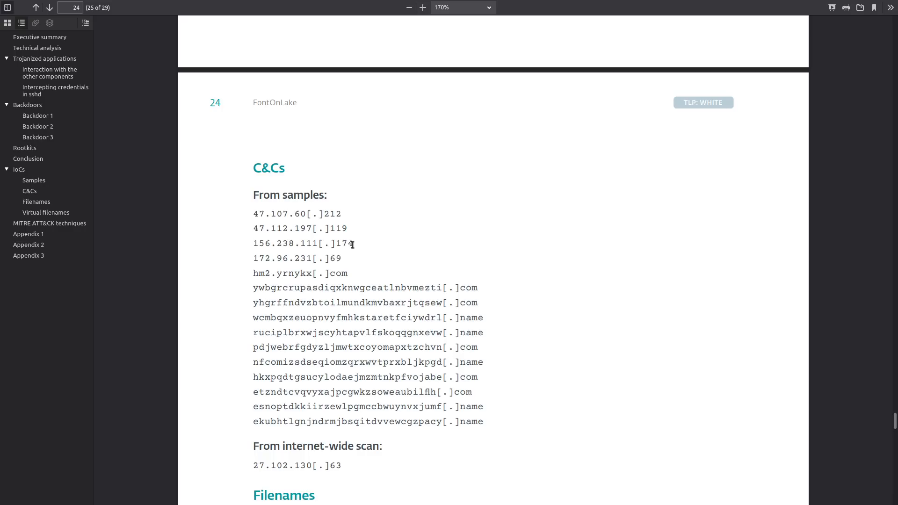
pyautogui.moveTo(386, 264)
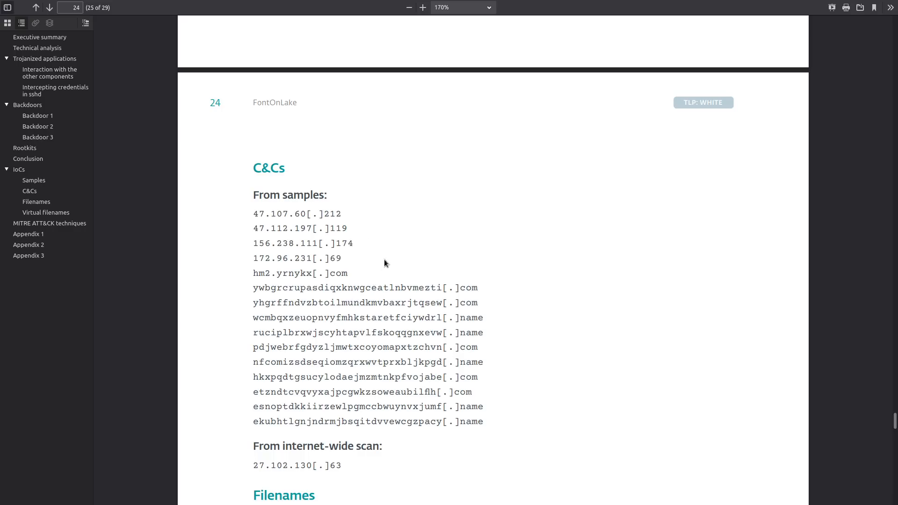
pyautogui.moveTo(456, 261)
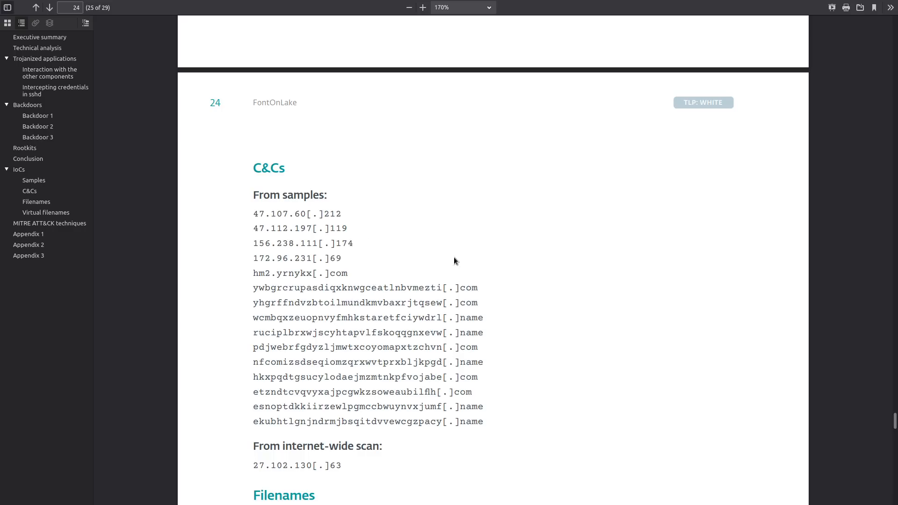
pyautogui.moveTo(388, 298)
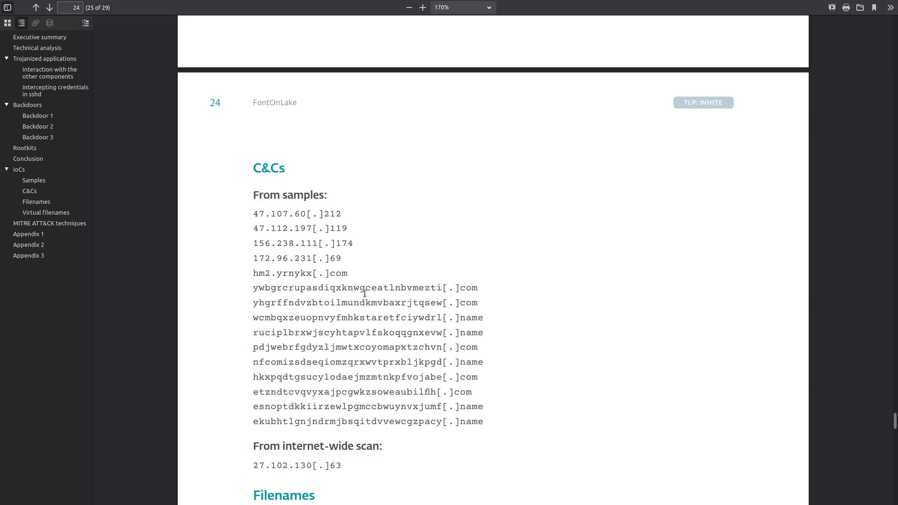
pyautogui.doubleClick(340, 288)
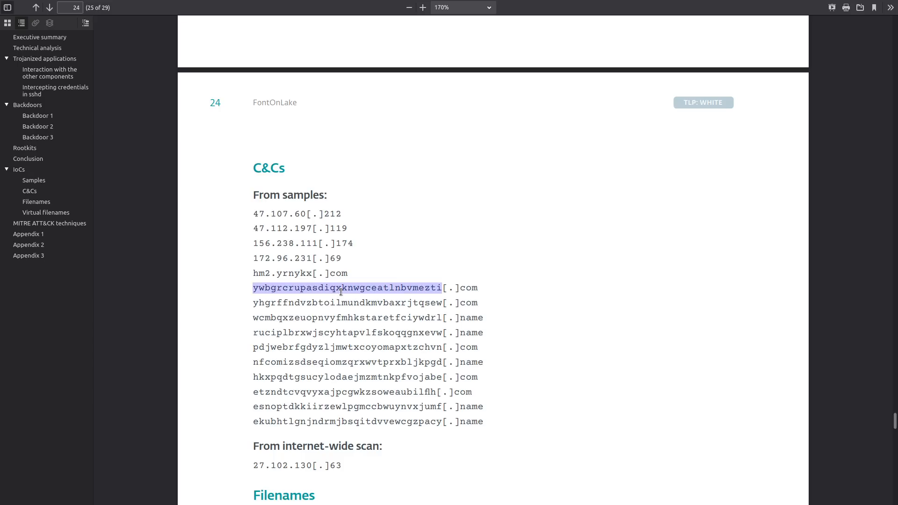
pyautogui.moveTo(335, 379)
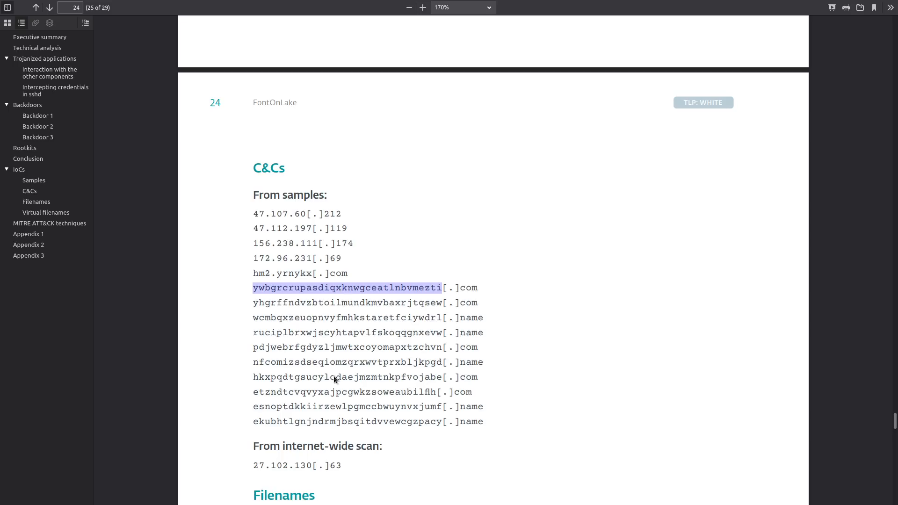
pyautogui.moveTo(478, 277)
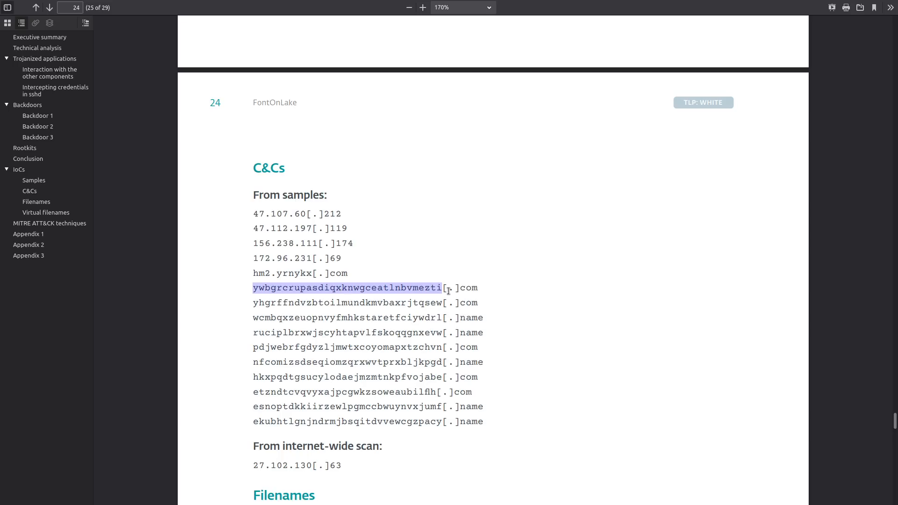
pyautogui.moveTo(469, 318)
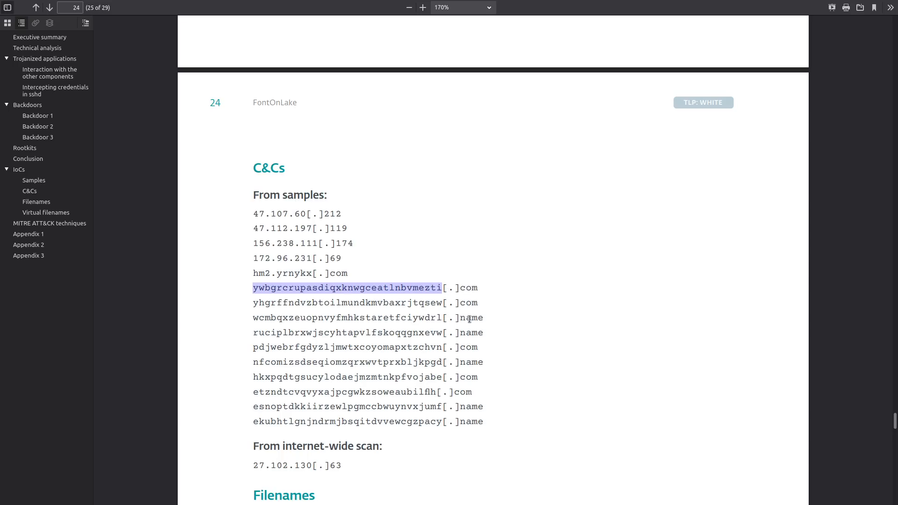
pyautogui.moveTo(468, 314)
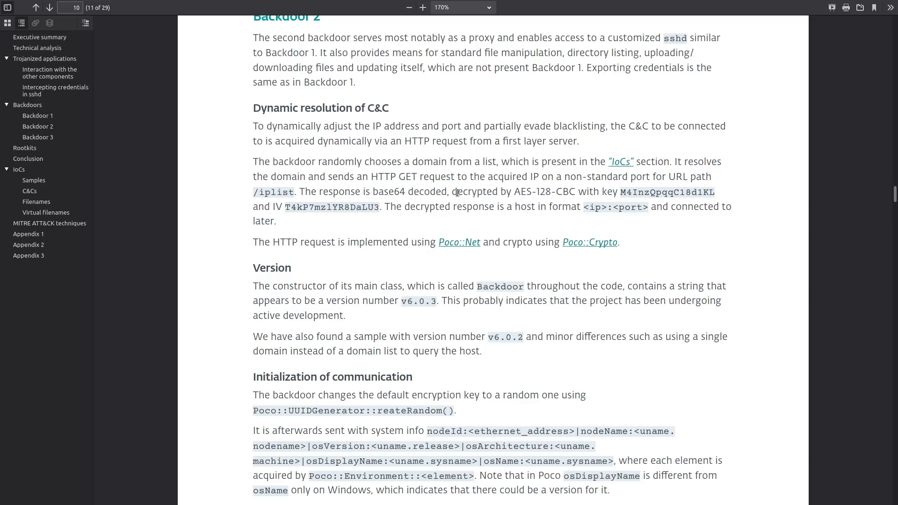
pyautogui.moveTo(435, 231)
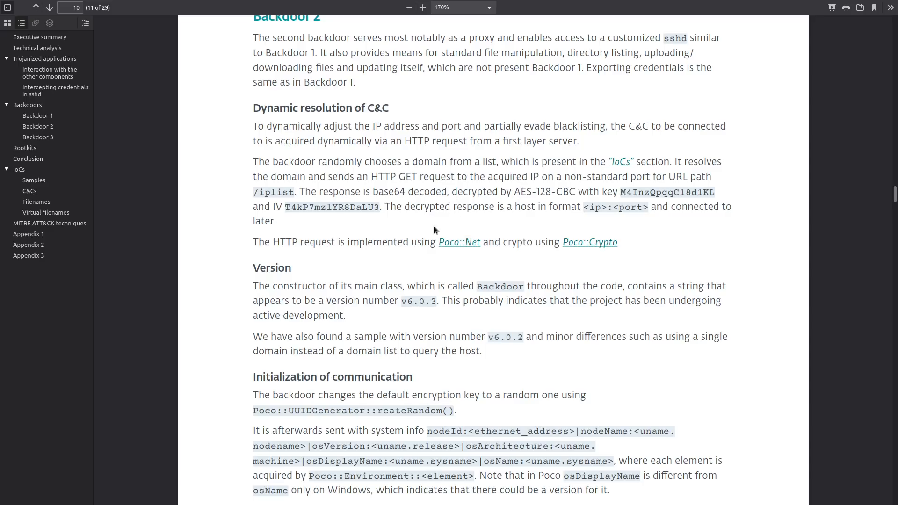
pyautogui.moveTo(427, 204)
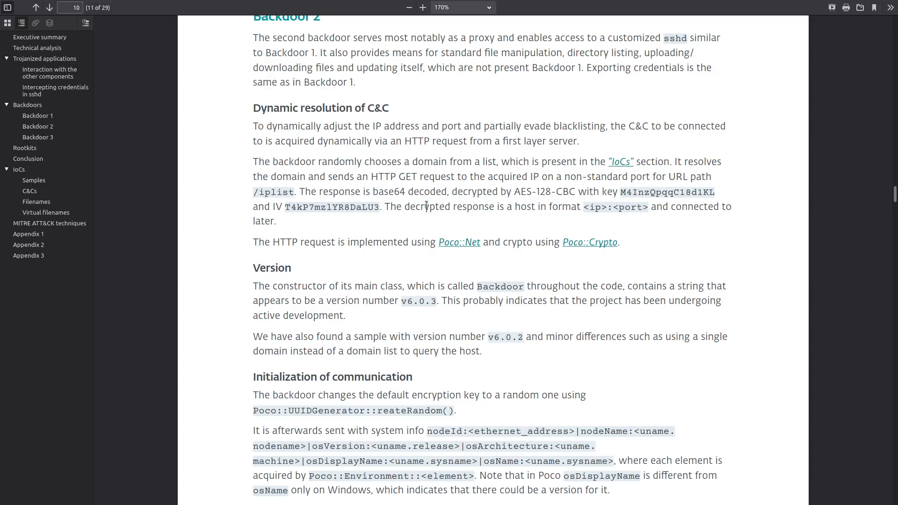
pyautogui.moveTo(435, 219)
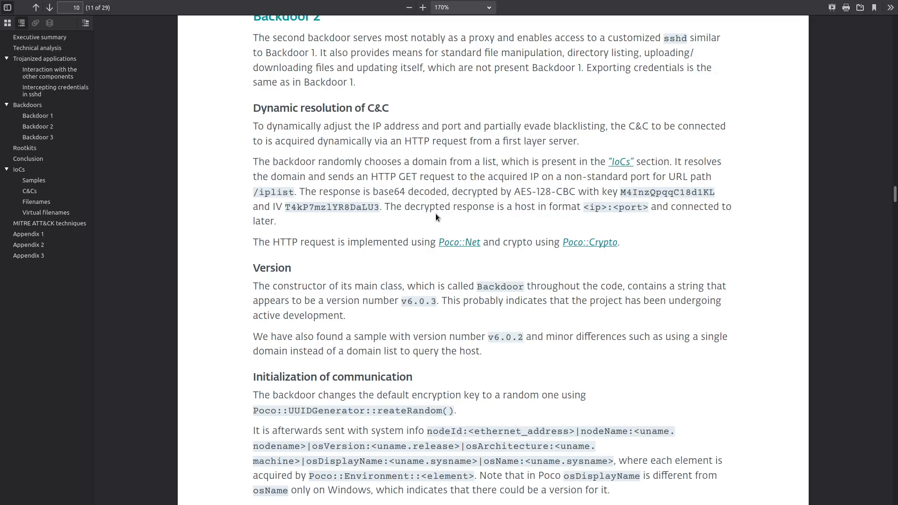
pyautogui.moveTo(440, 212)
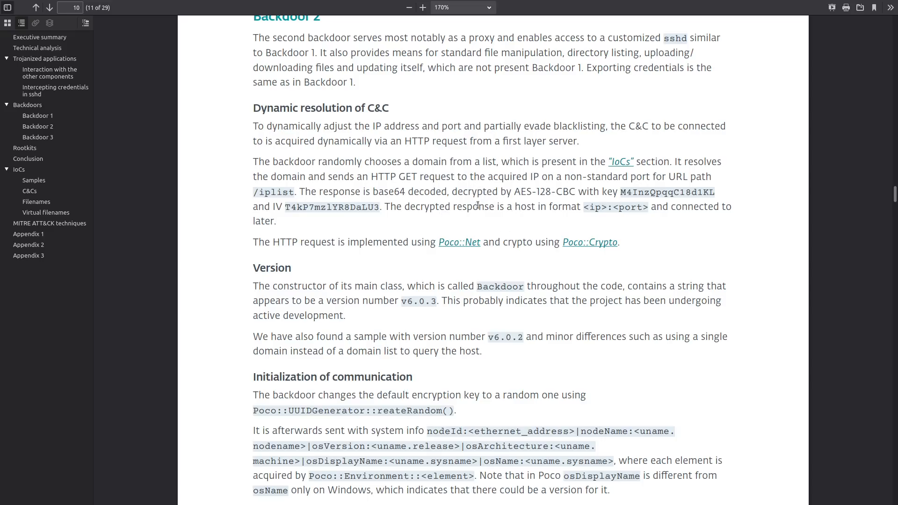
# Step: Select a word in the Backdoor 2 dynamic C&C resolution paragraph on page 10
pyautogui.doubleClick(615, 206)
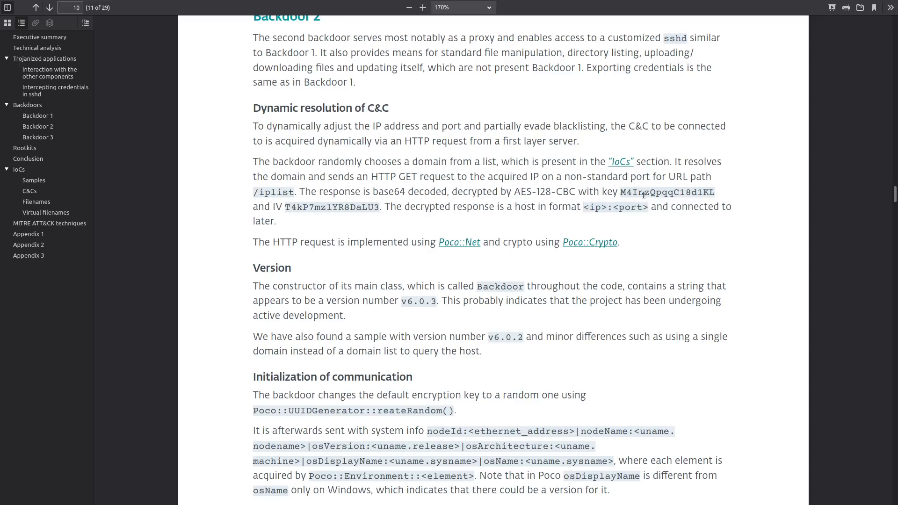
pyautogui.moveTo(627, 173)
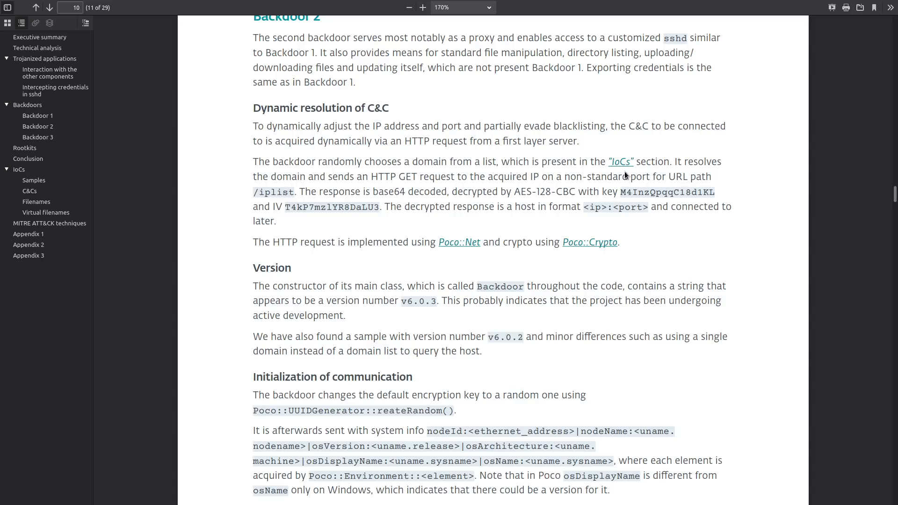
pyautogui.moveTo(467, 260)
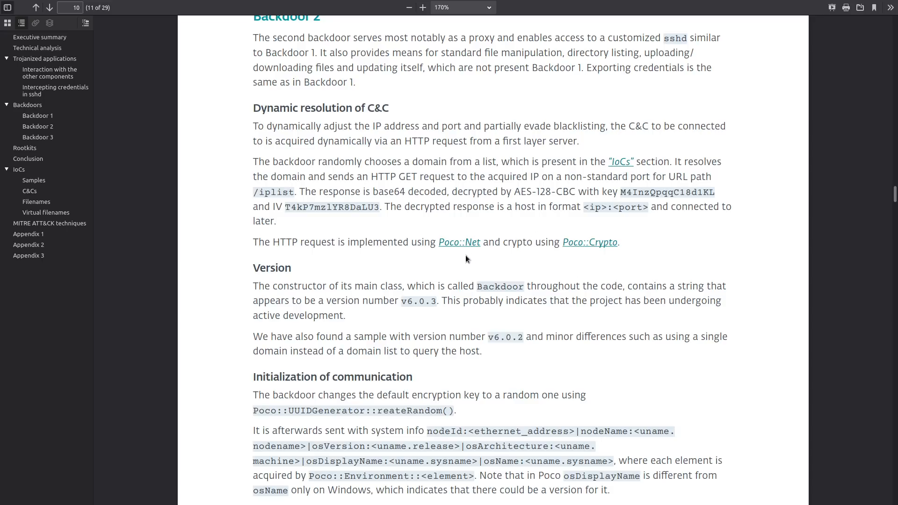
pyautogui.moveTo(439, 290)
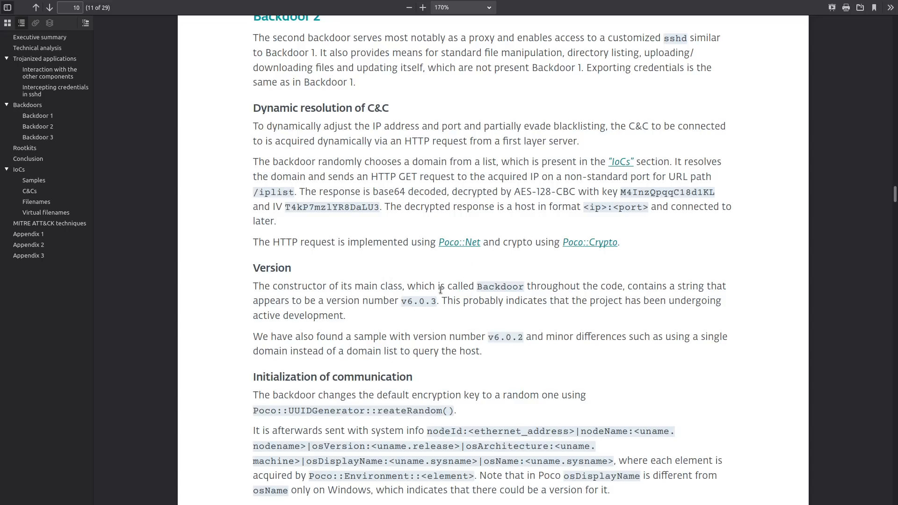
pyautogui.moveTo(417, 279)
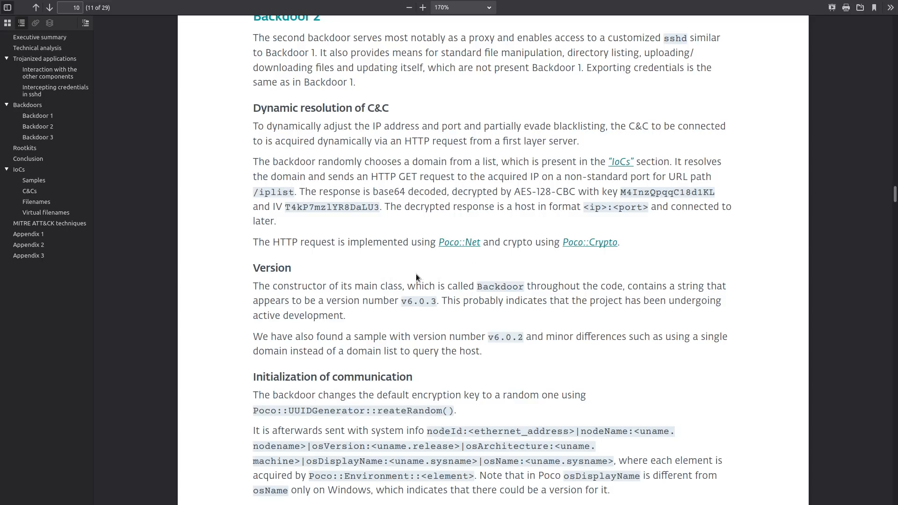
pyautogui.moveTo(513, 286)
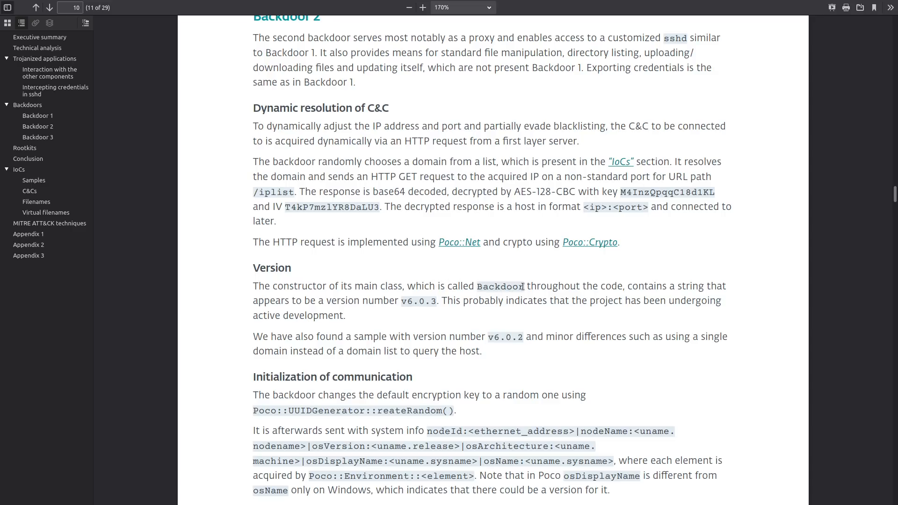
pyautogui.moveTo(513, 316)
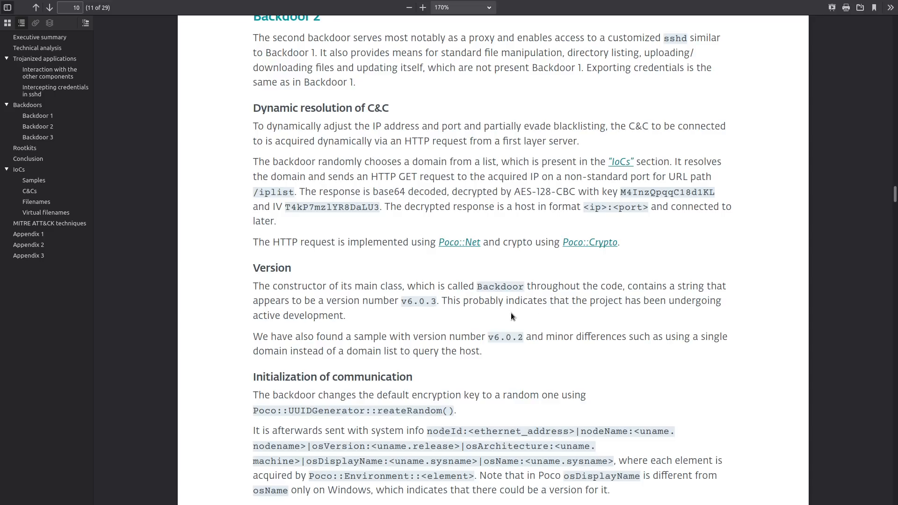
pyautogui.moveTo(423, 303)
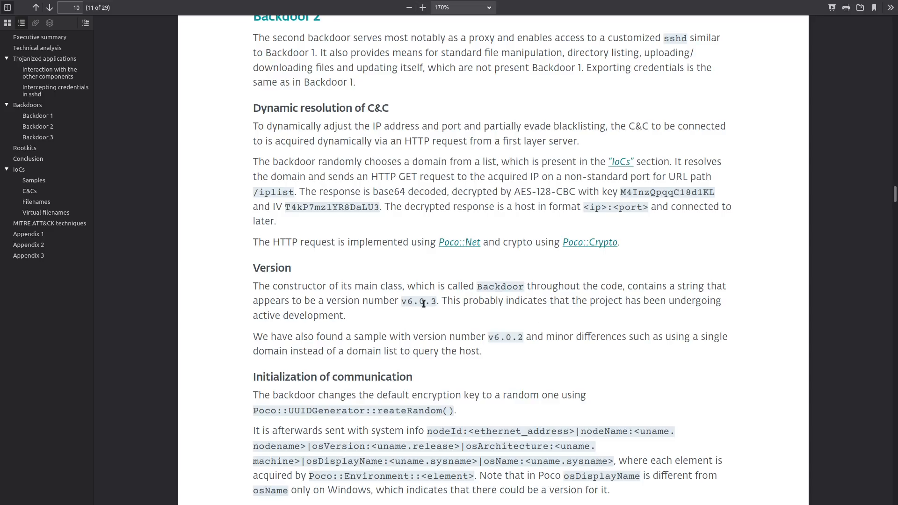
pyautogui.moveTo(502, 348)
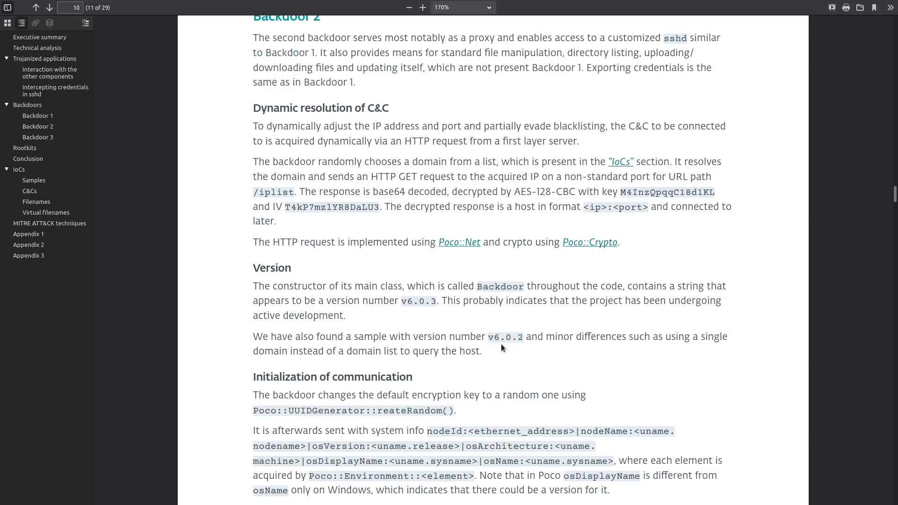
pyautogui.moveTo(513, 340)
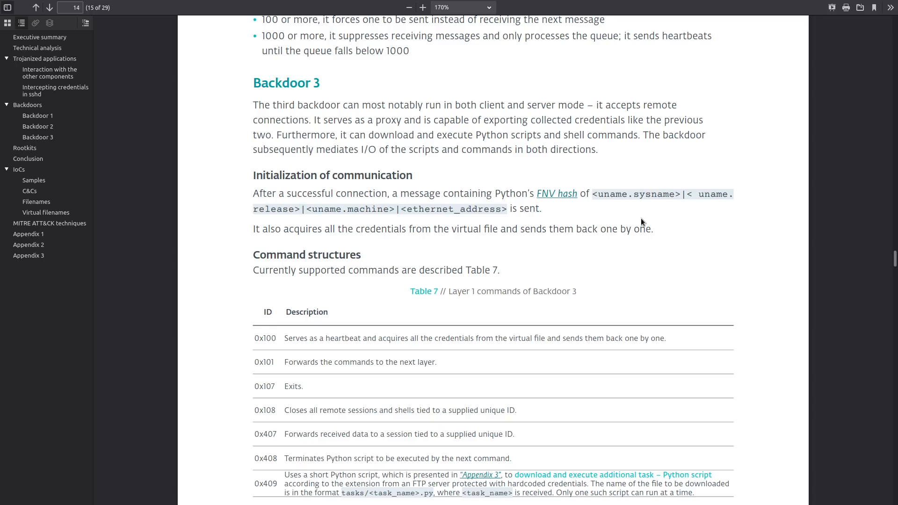
pyautogui.moveTo(576, 206)
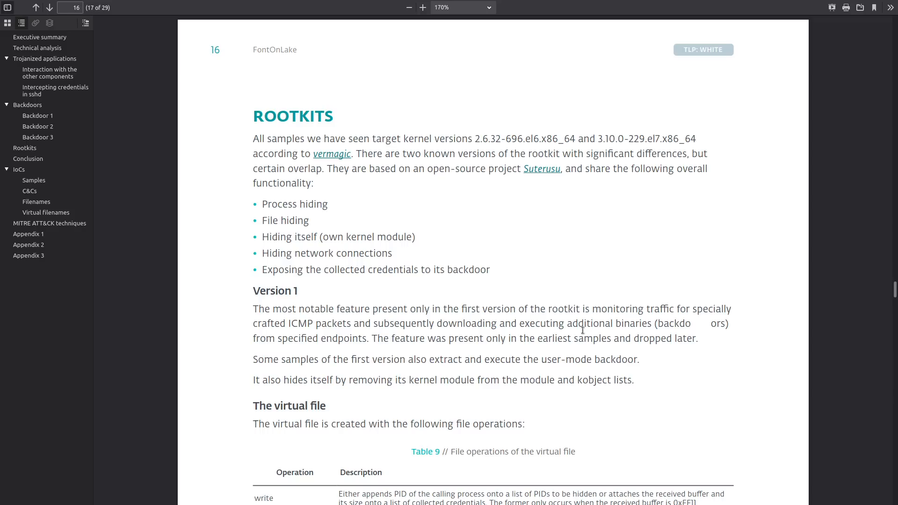
pyautogui.moveTo(582, 335)
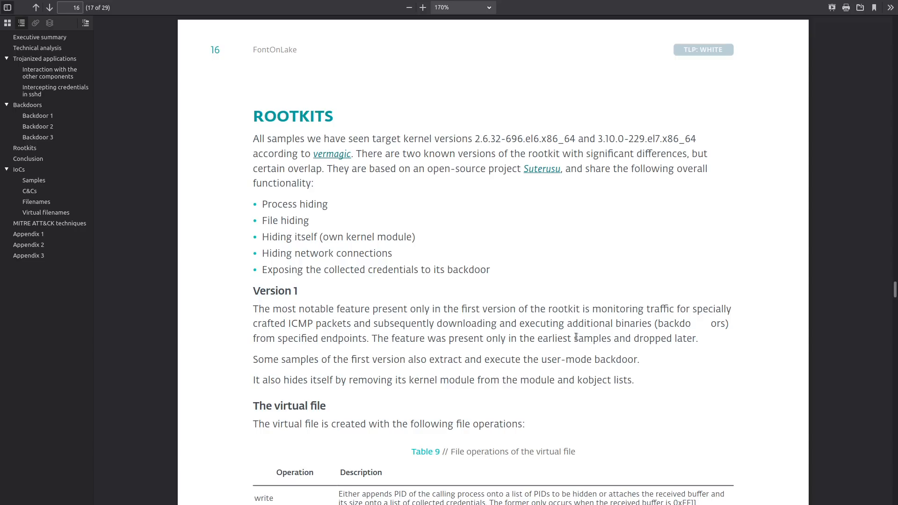
pyautogui.moveTo(563, 328)
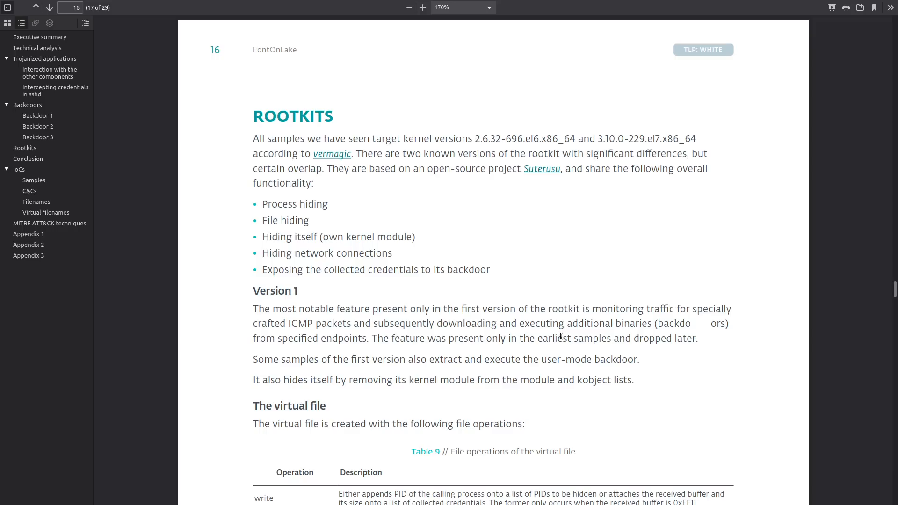
pyautogui.moveTo(502, 310)
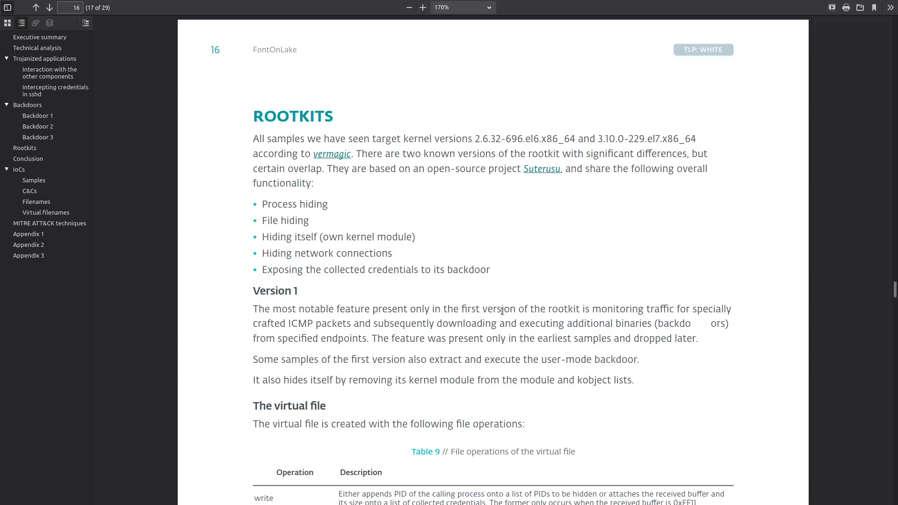
pyautogui.moveTo(826, 297)
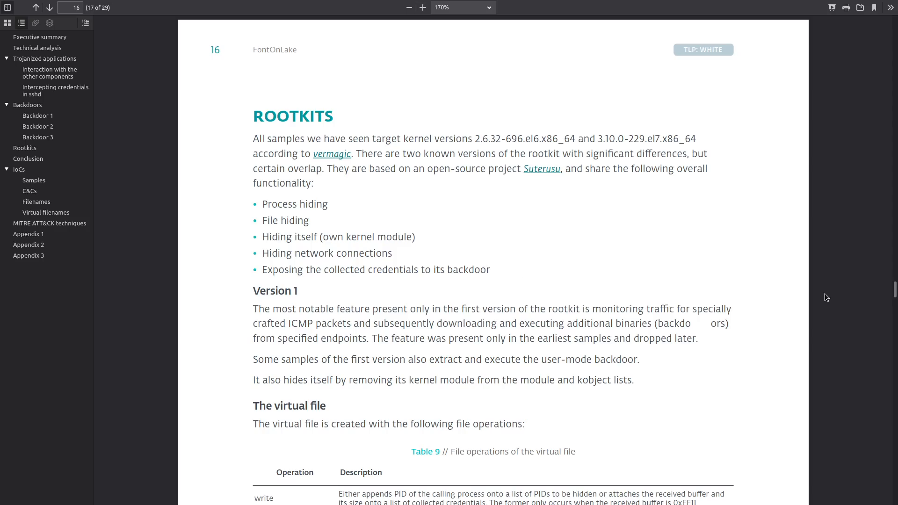
pyautogui.moveTo(893, 283)
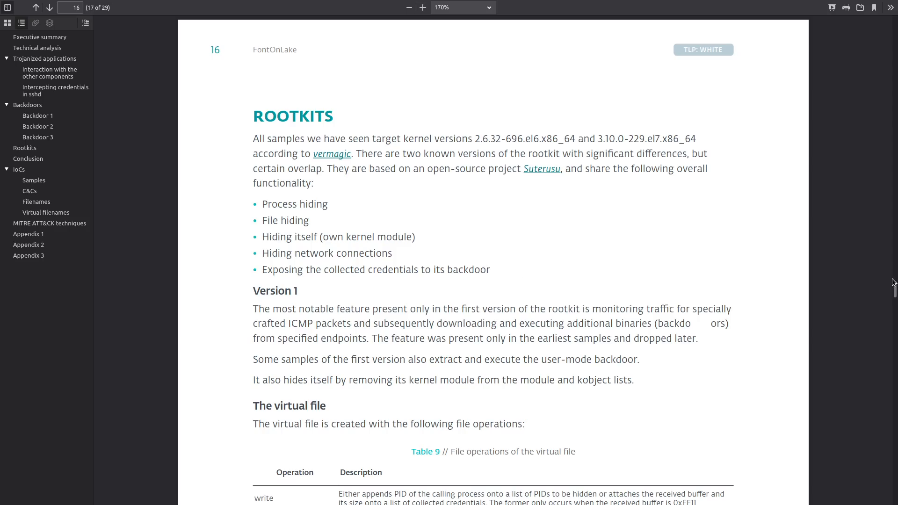
# Step: Scroll down toward page 23's IoCs Samples section
pyautogui.scroll(-3)
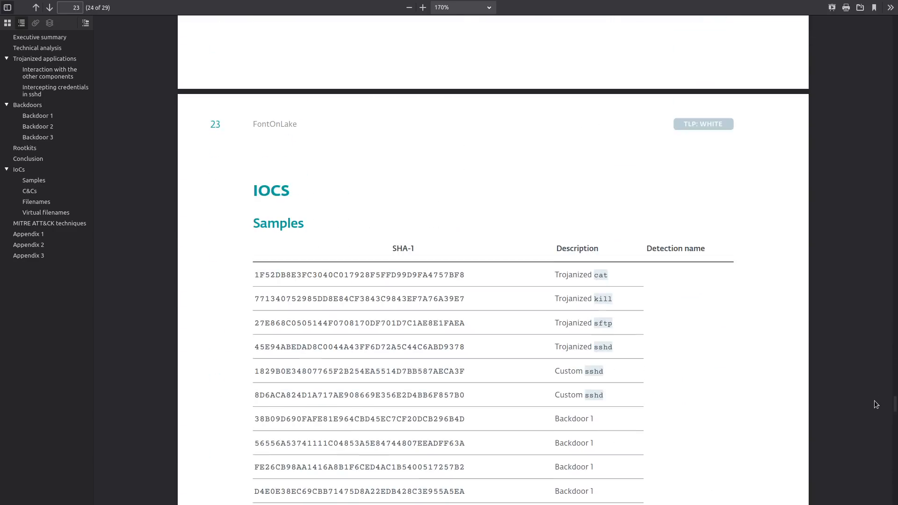
# Step: Scroll to the Samples SHA-1 table on page 23 and clear the selection on the second hash
pyautogui.scroll(-3)
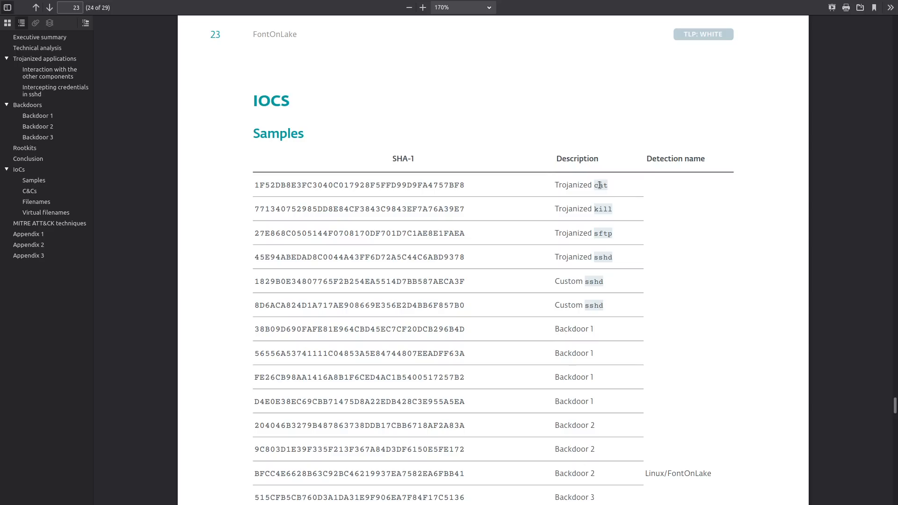
pyautogui.moveTo(600, 190)
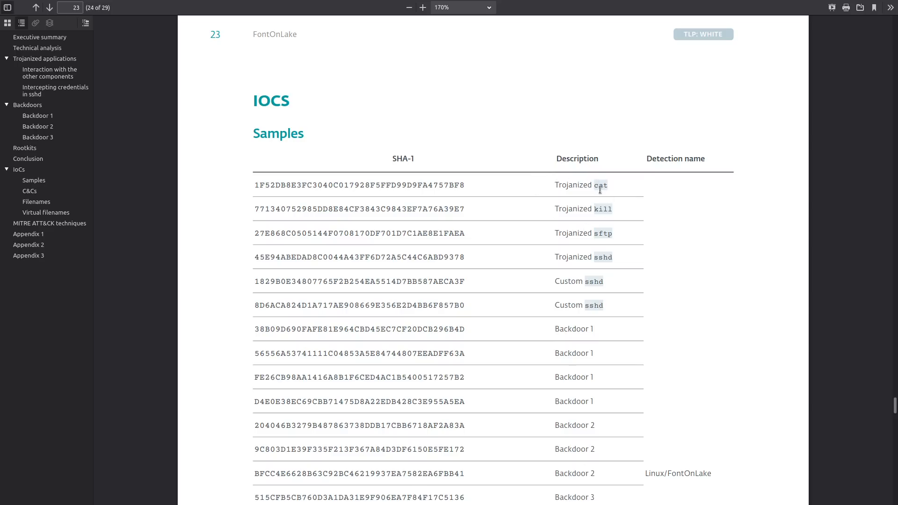
pyautogui.moveTo(629, 195)
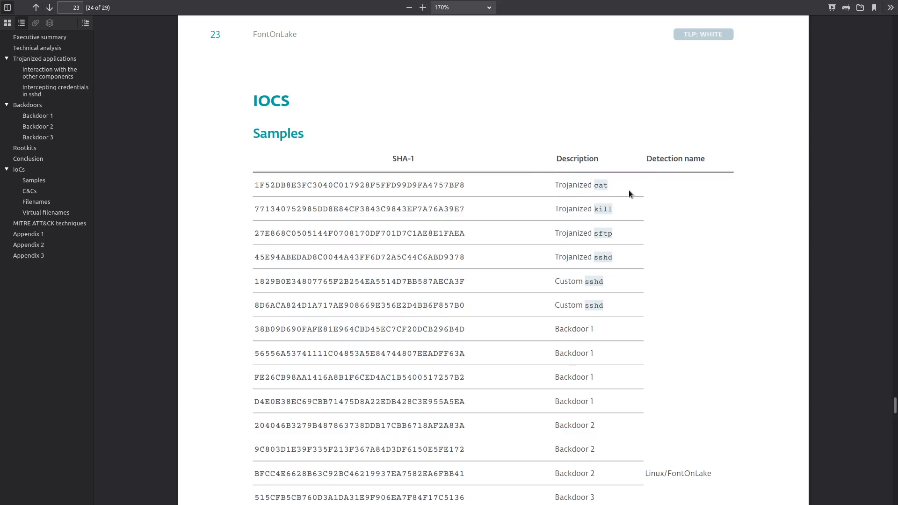
pyautogui.moveTo(651, 218)
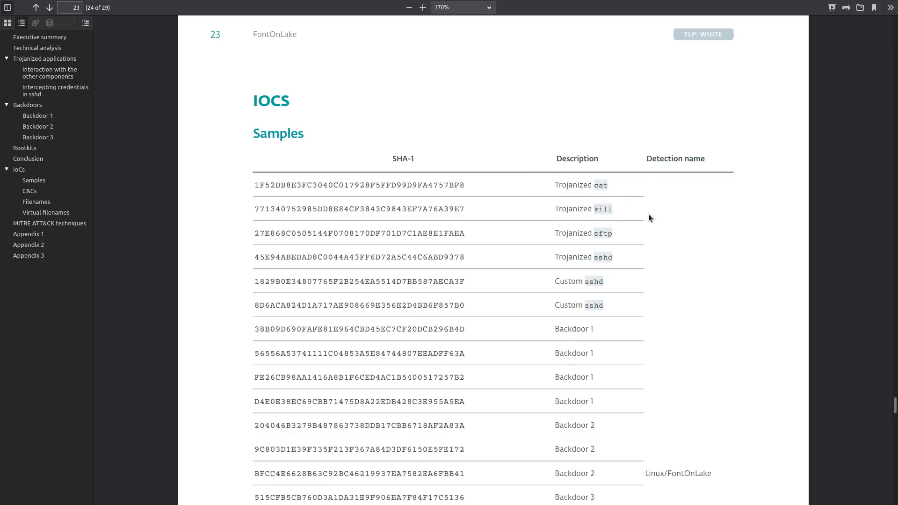
pyautogui.moveTo(616, 254)
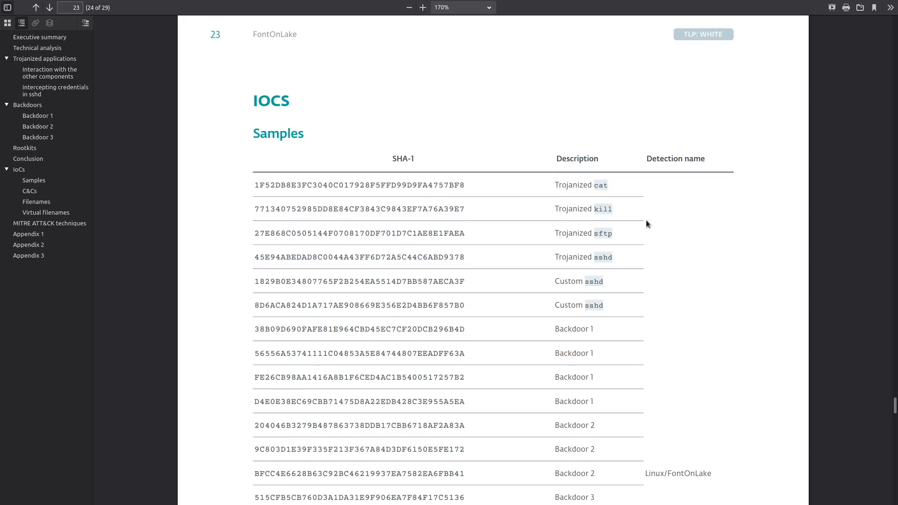
pyautogui.moveTo(612, 189)
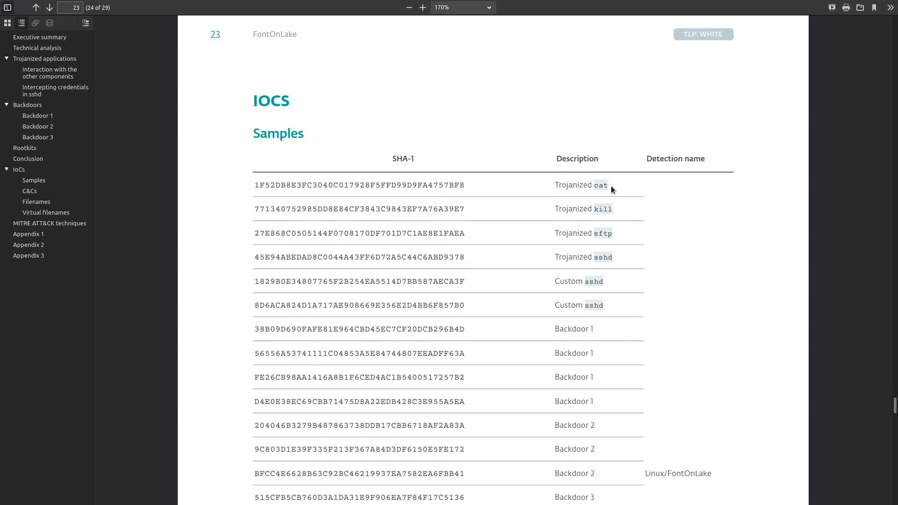
pyautogui.moveTo(667, 278)
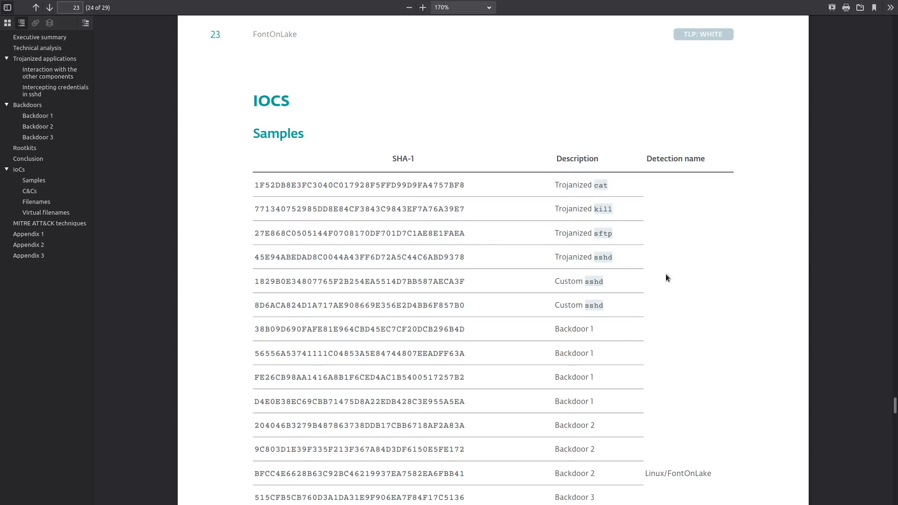
pyautogui.moveTo(664, 267)
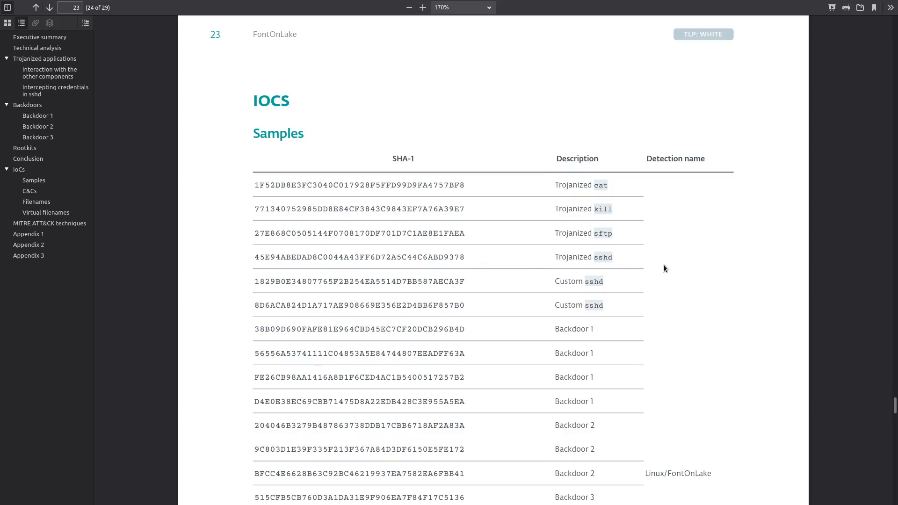
pyautogui.moveTo(621, 258)
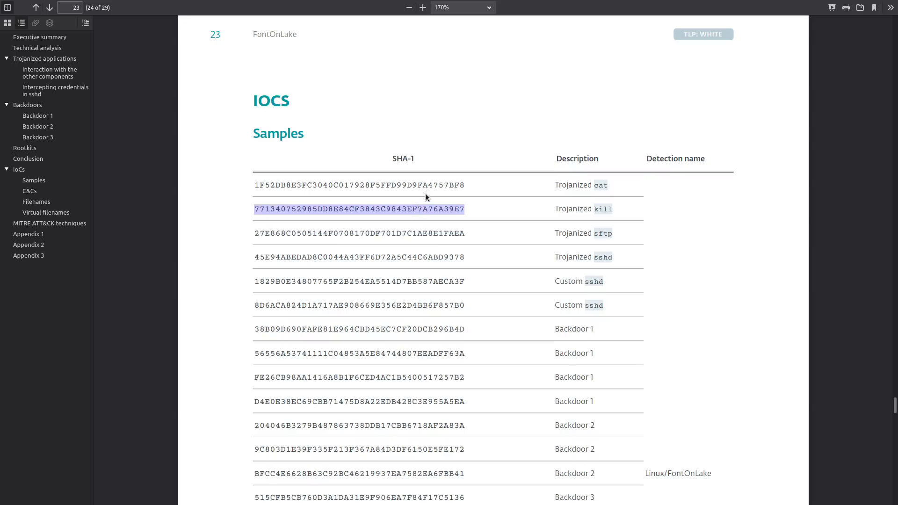
pyautogui.click(511, 187)
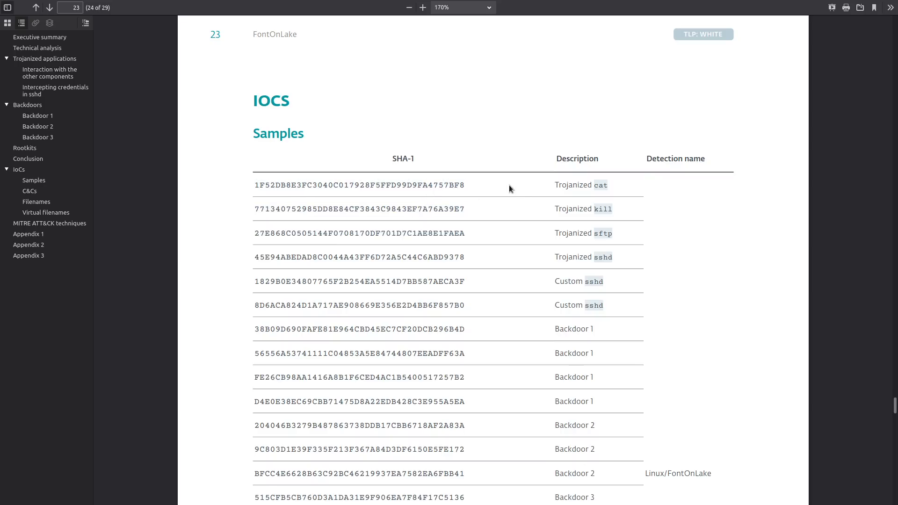
pyautogui.moveTo(626, 251)
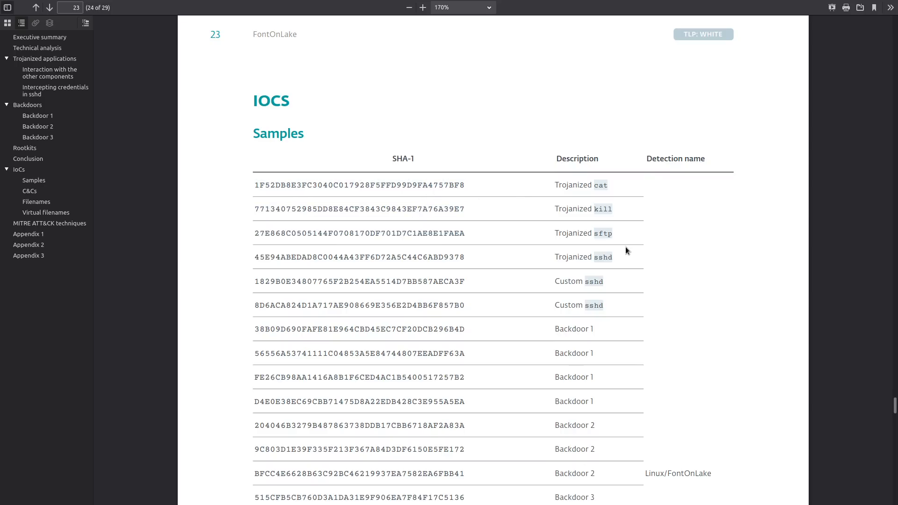